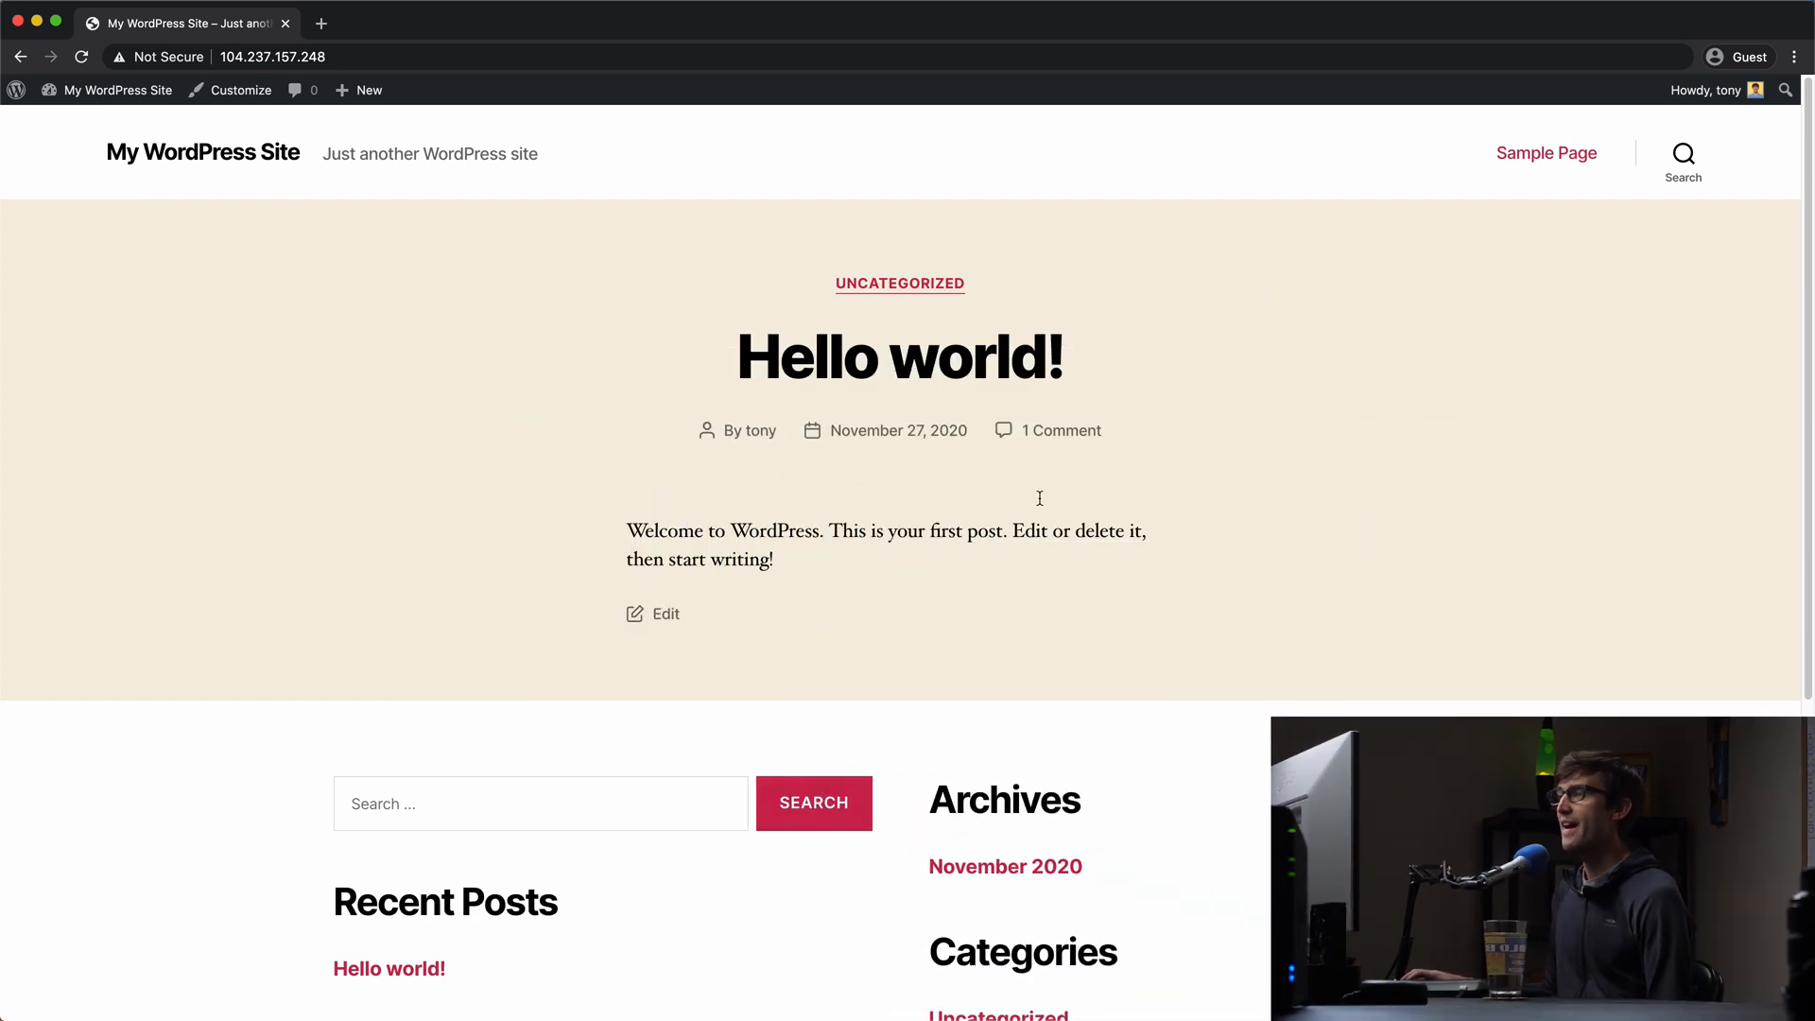
mouse_move(935, 177)
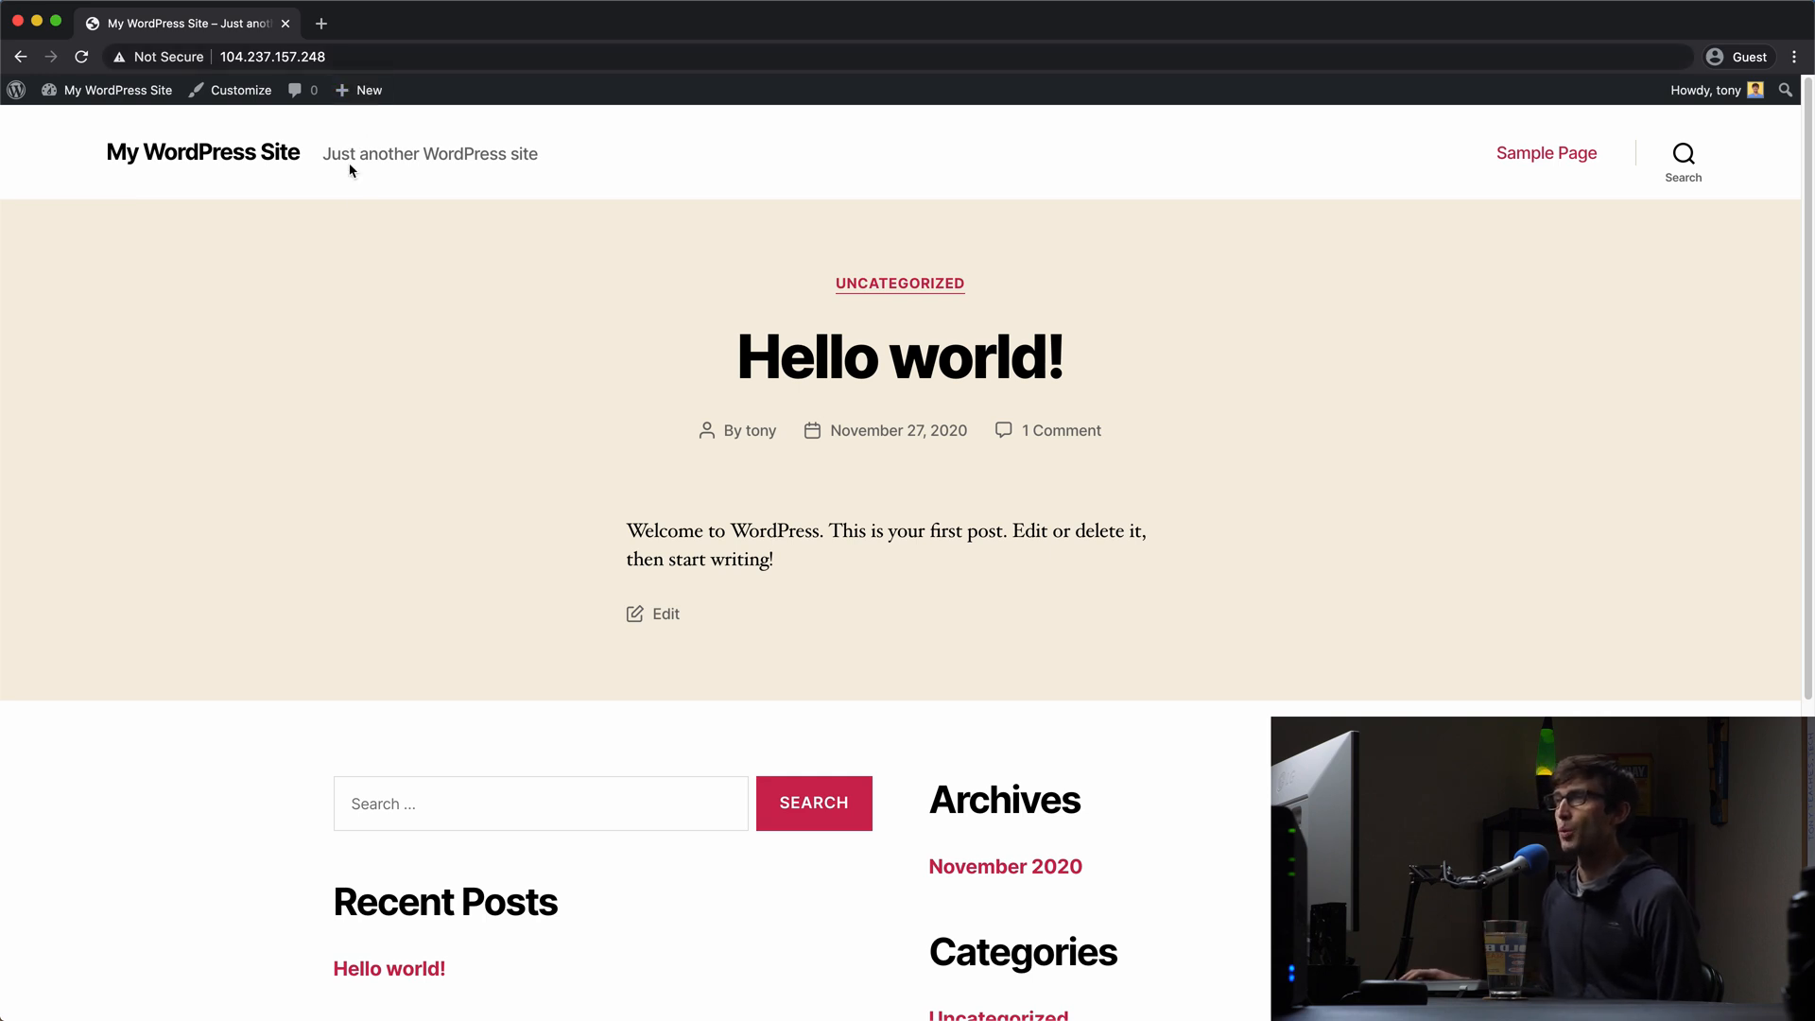
mouse_move(241, 89)
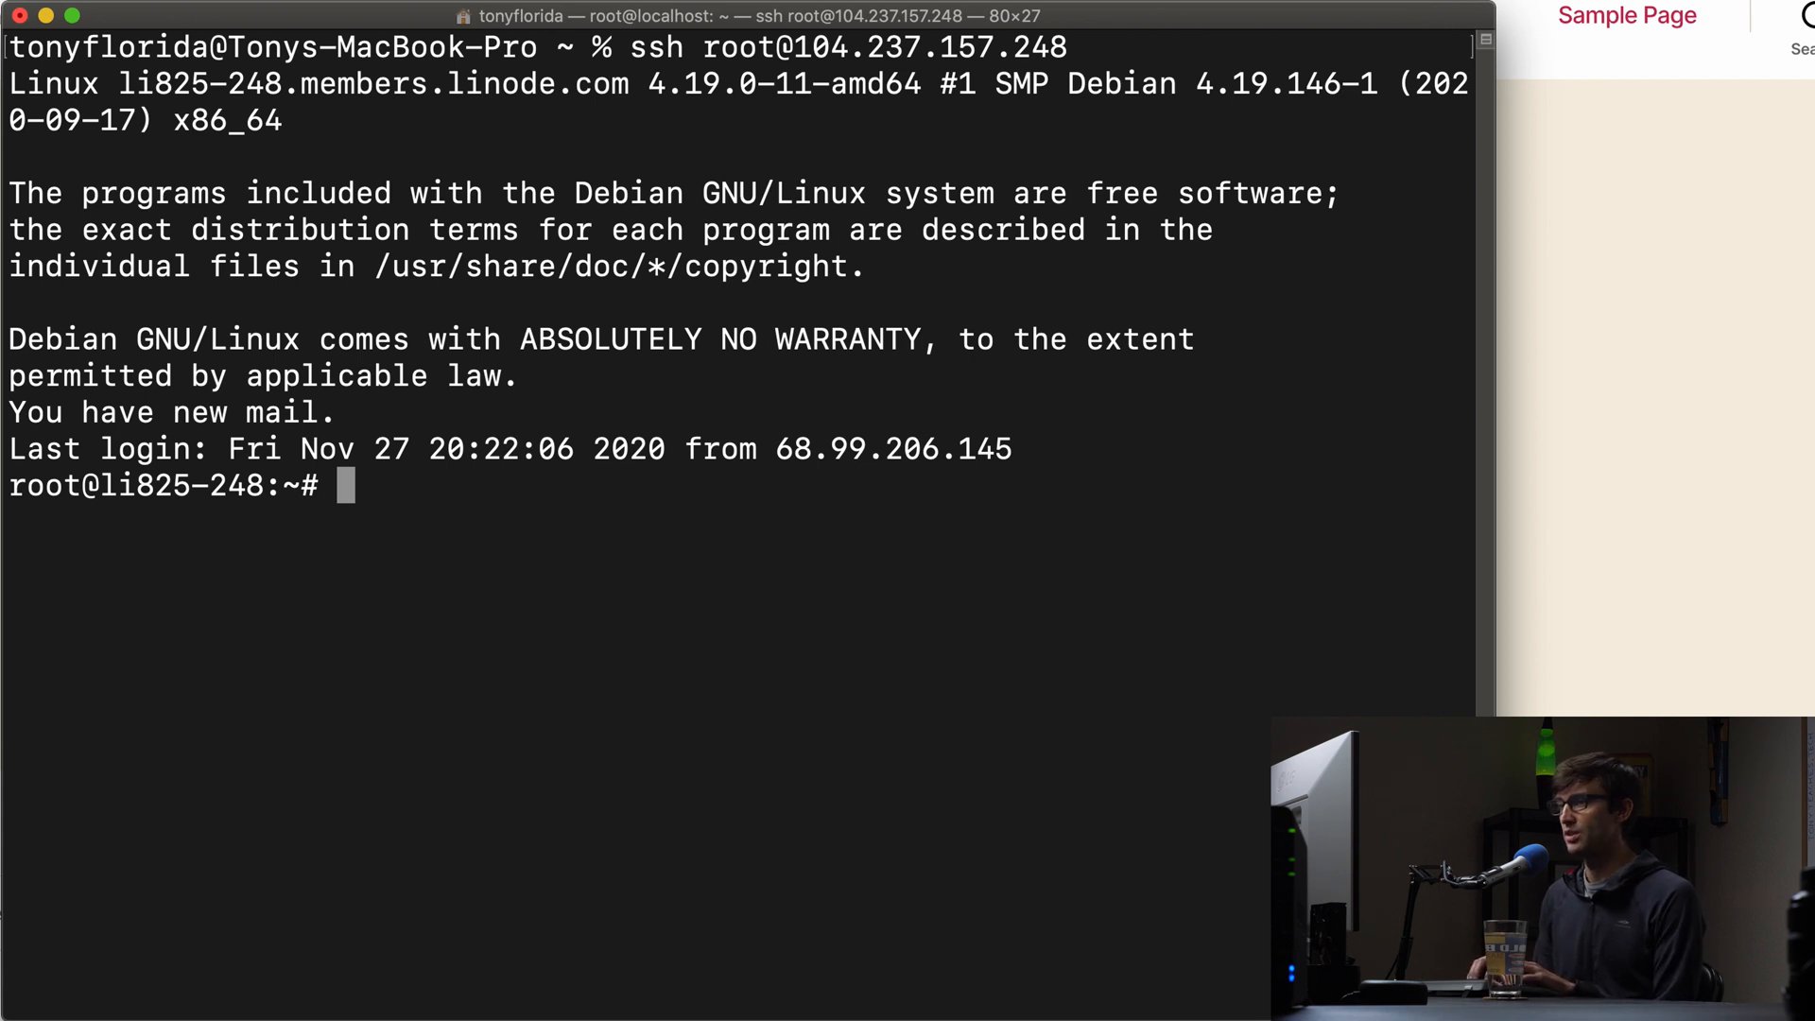
Step: Install Redis with apt-get and confirm its service is running on port 6379
type("apt")
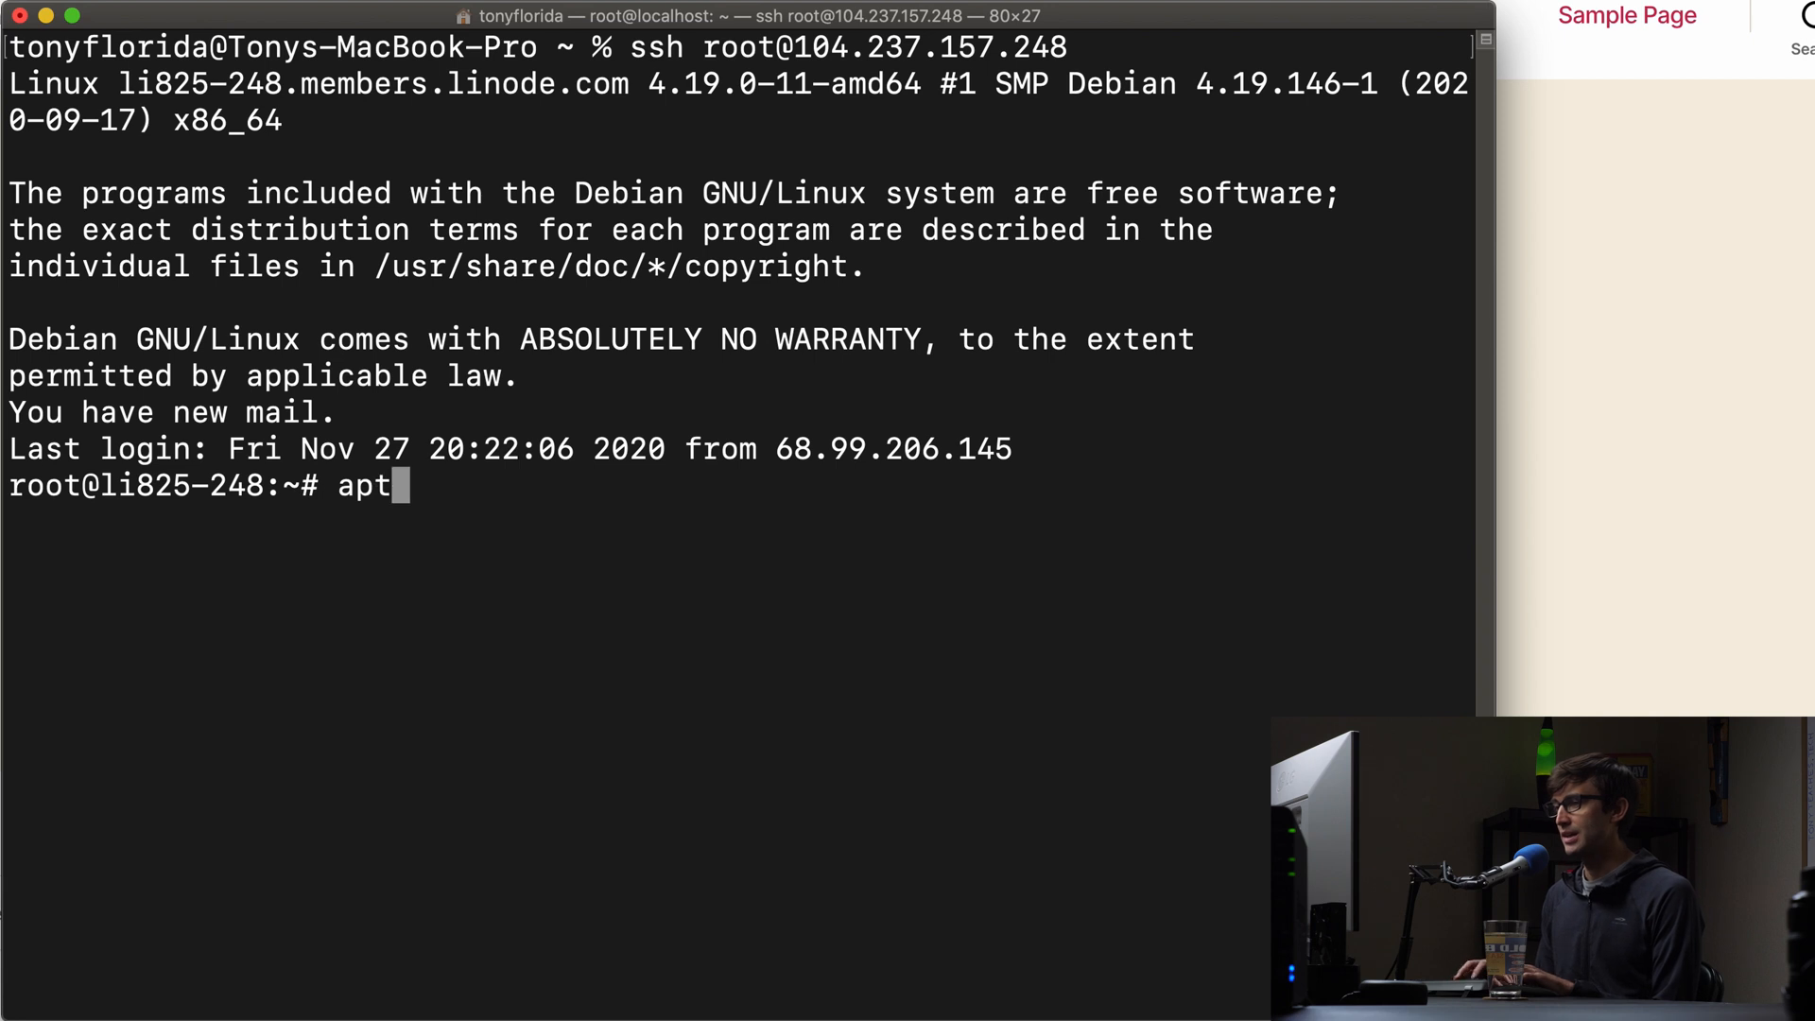
type("-get install re")
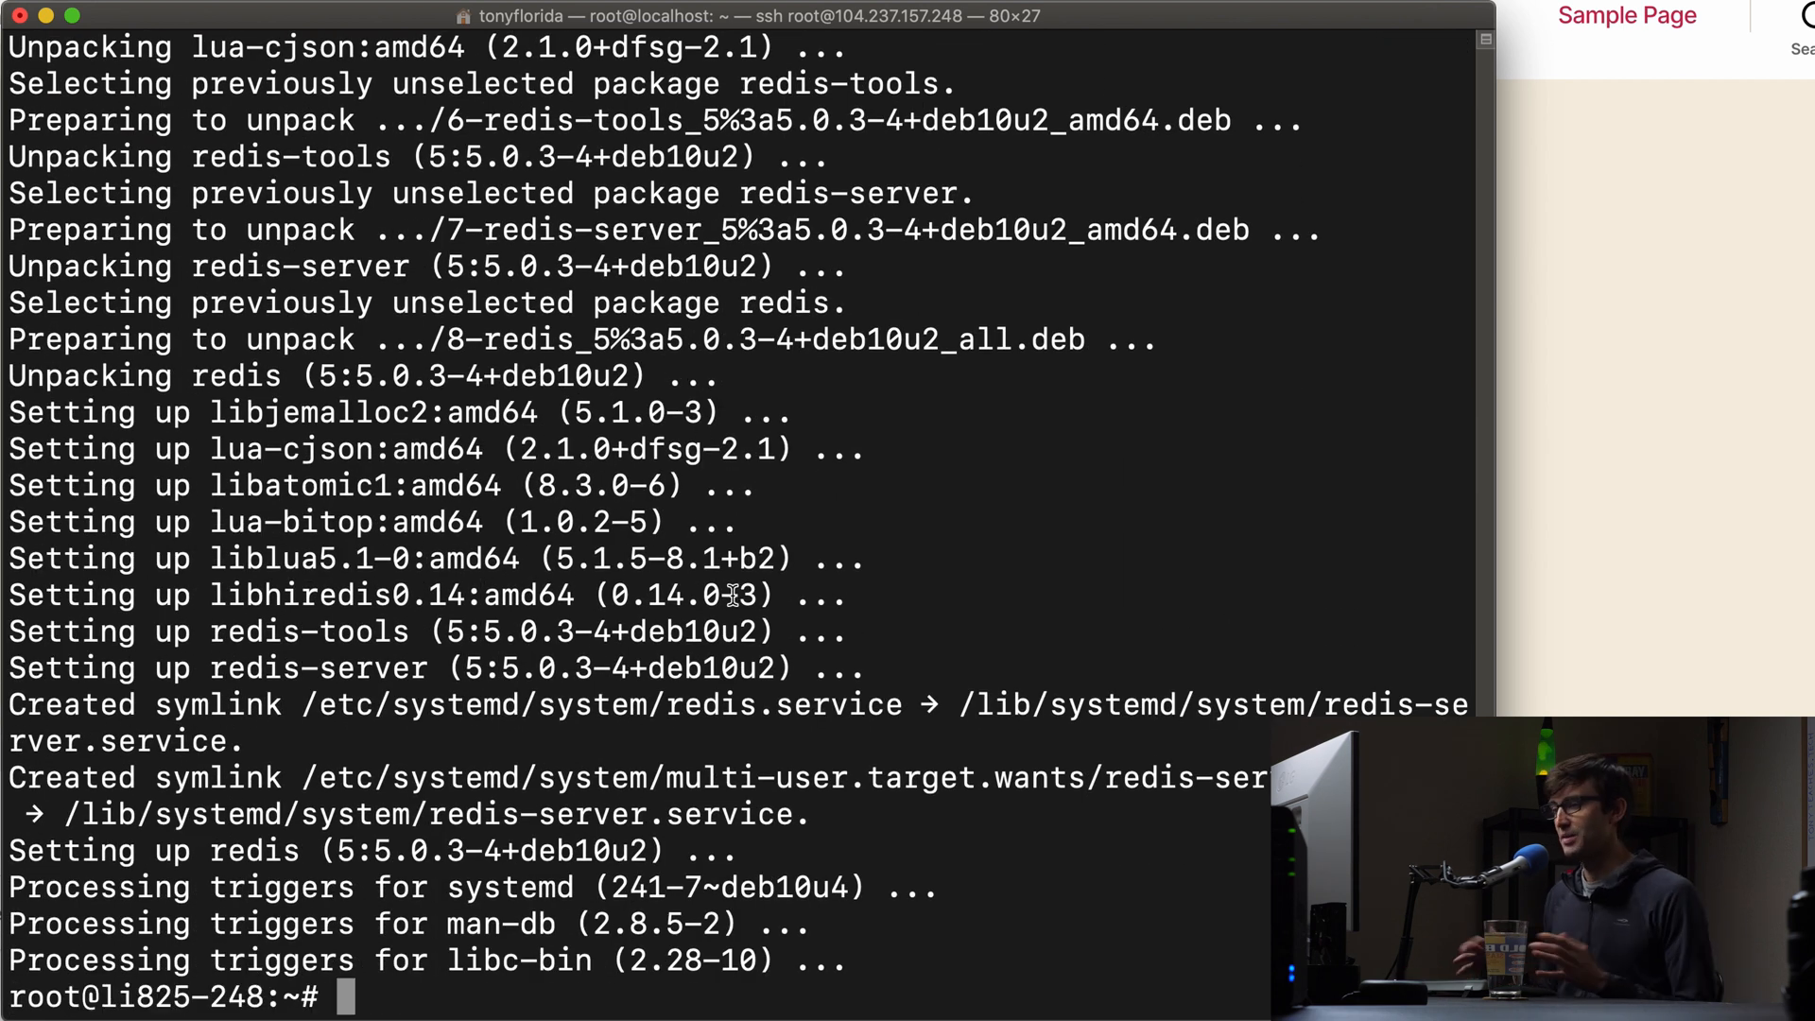
type("s")
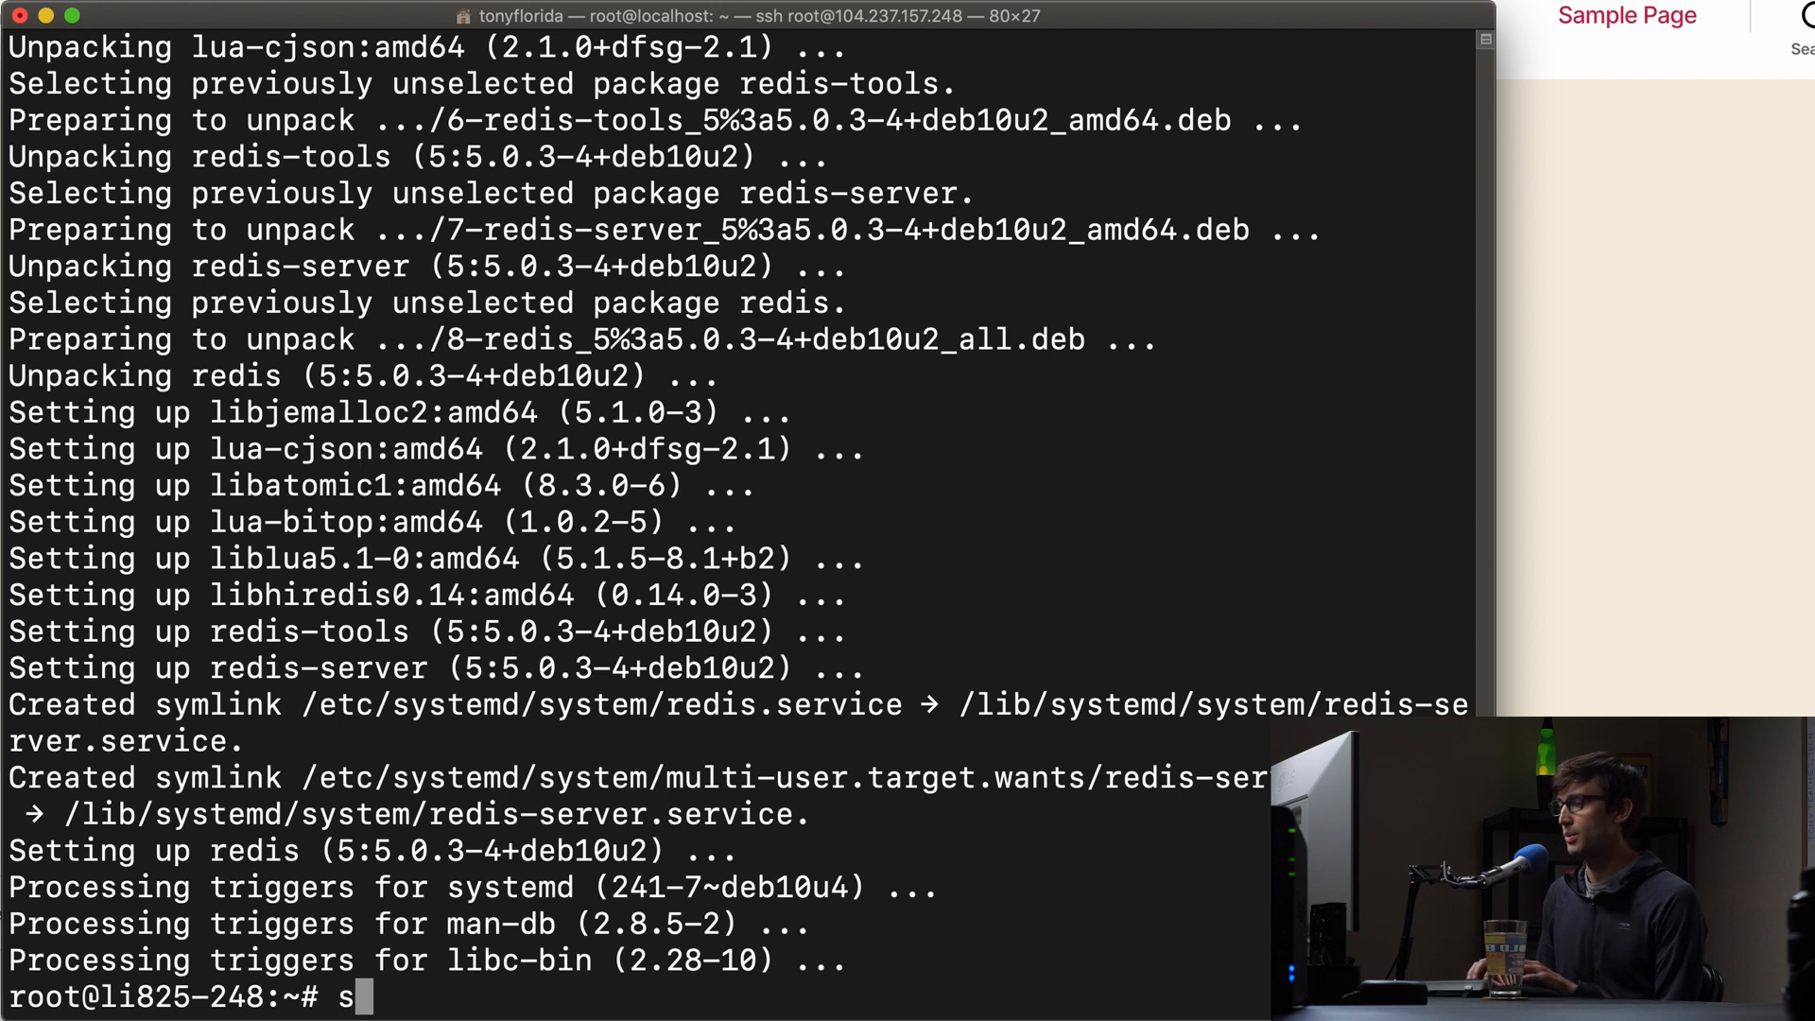
type("ystemctl")
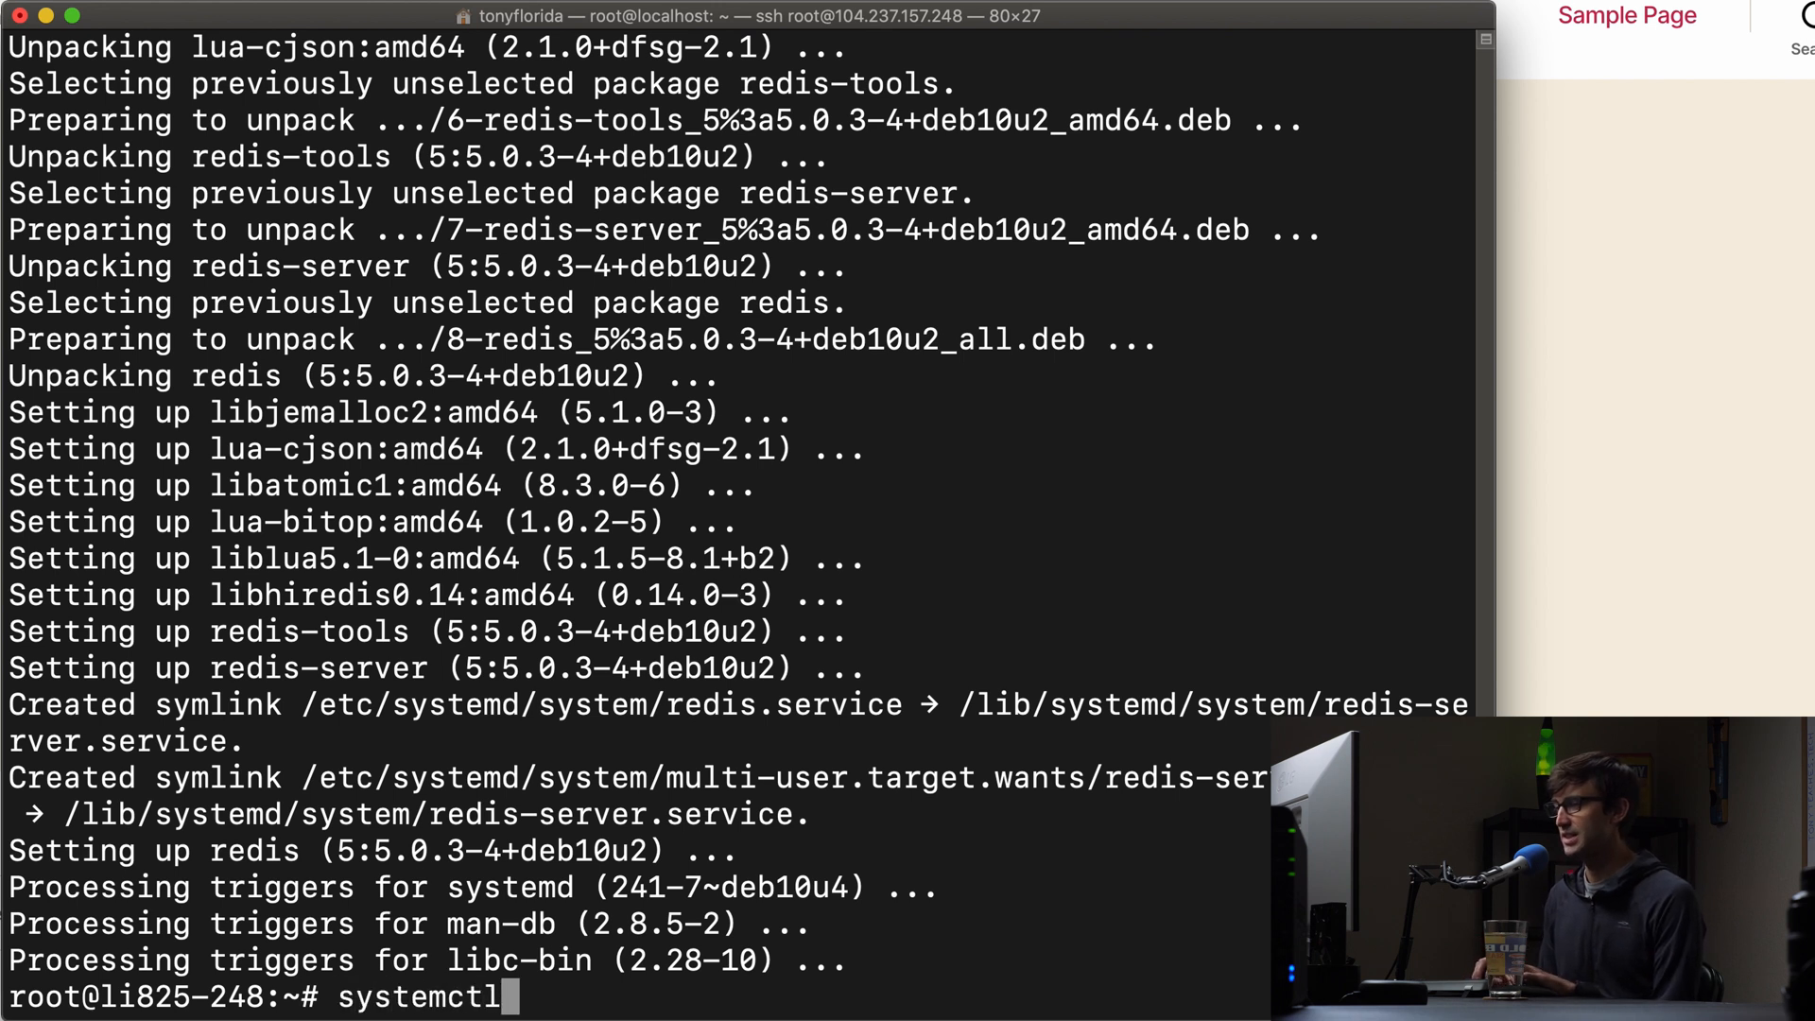
type("status redis")
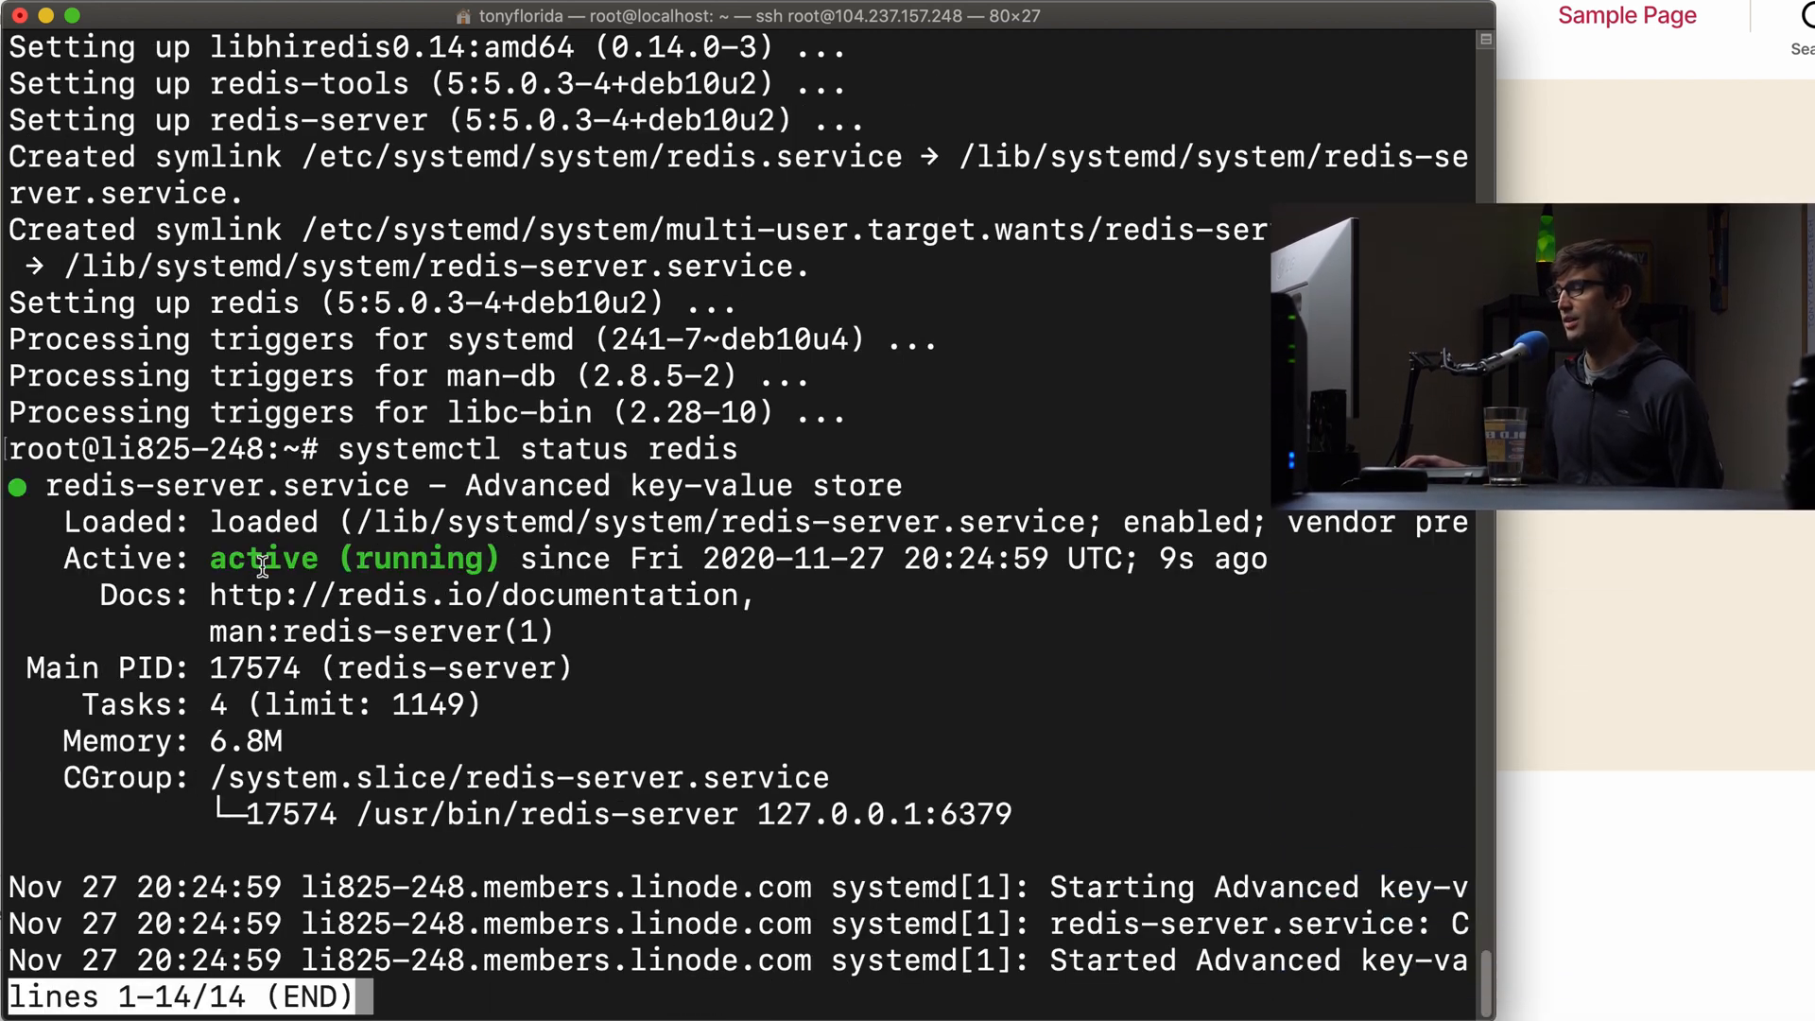
left_click_drag(210, 558, 500, 558)
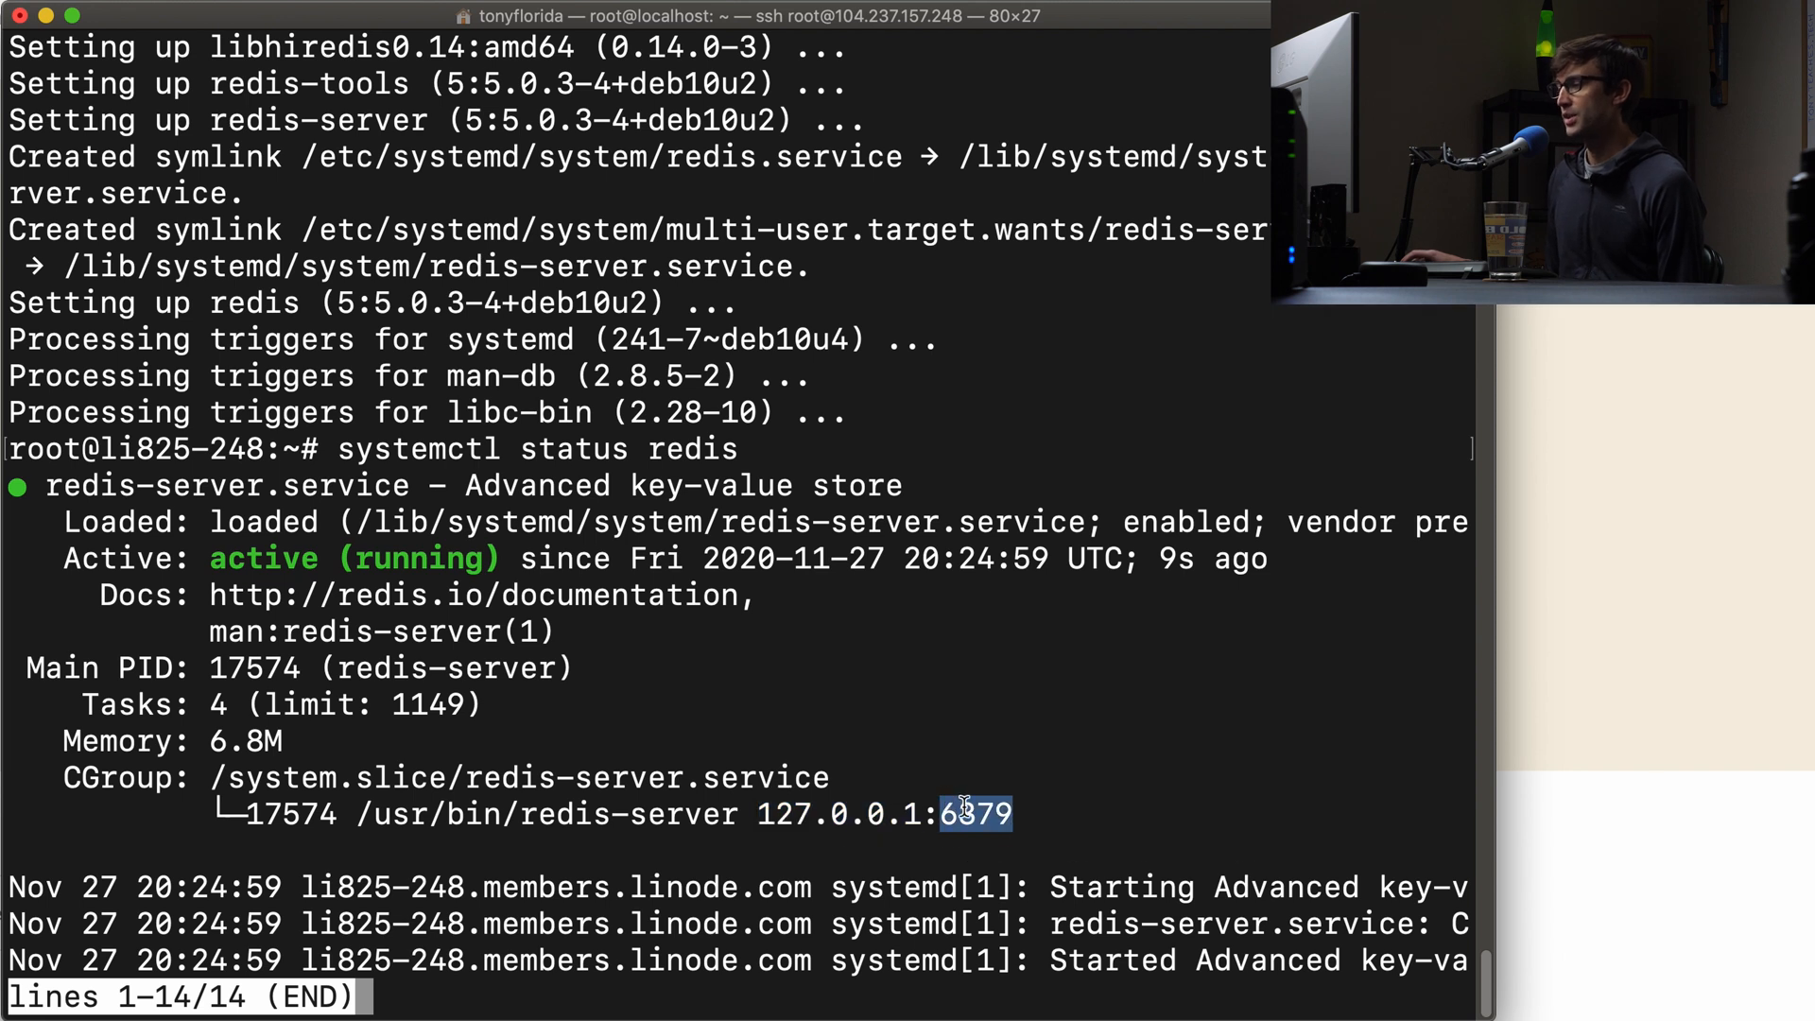
mouse_move(1016, 831)
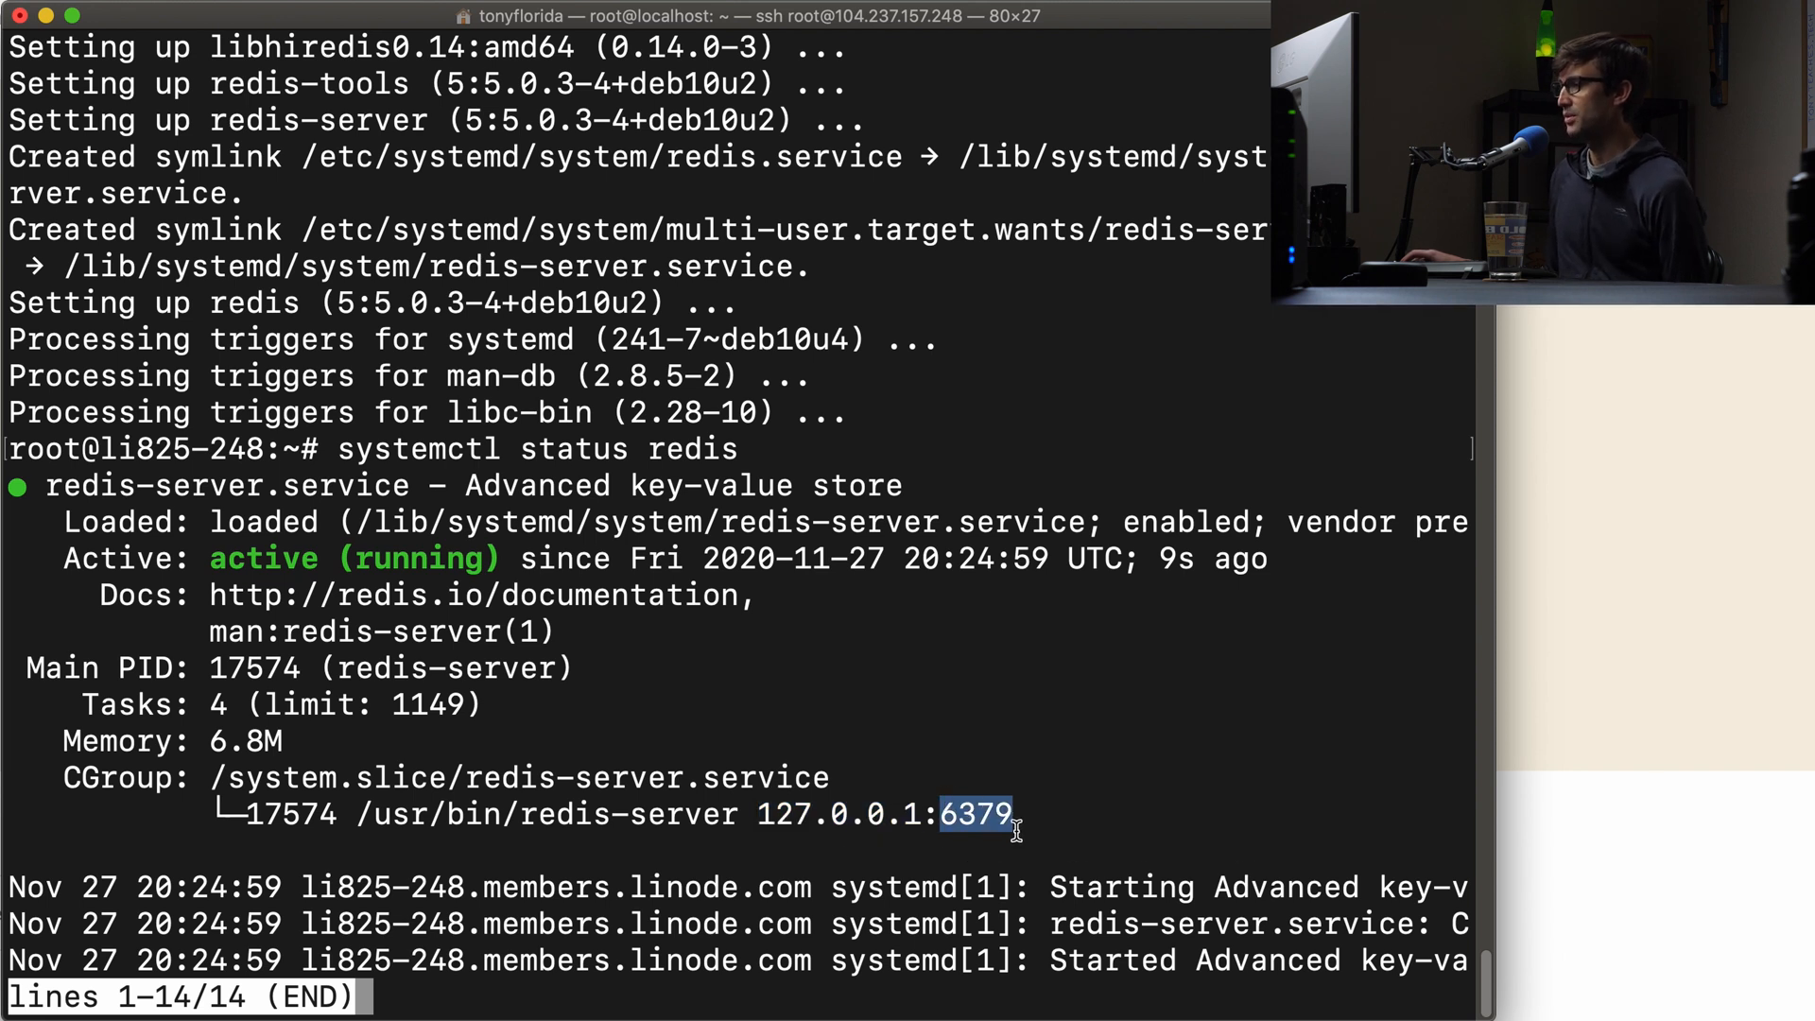
mouse_move(674, 708)
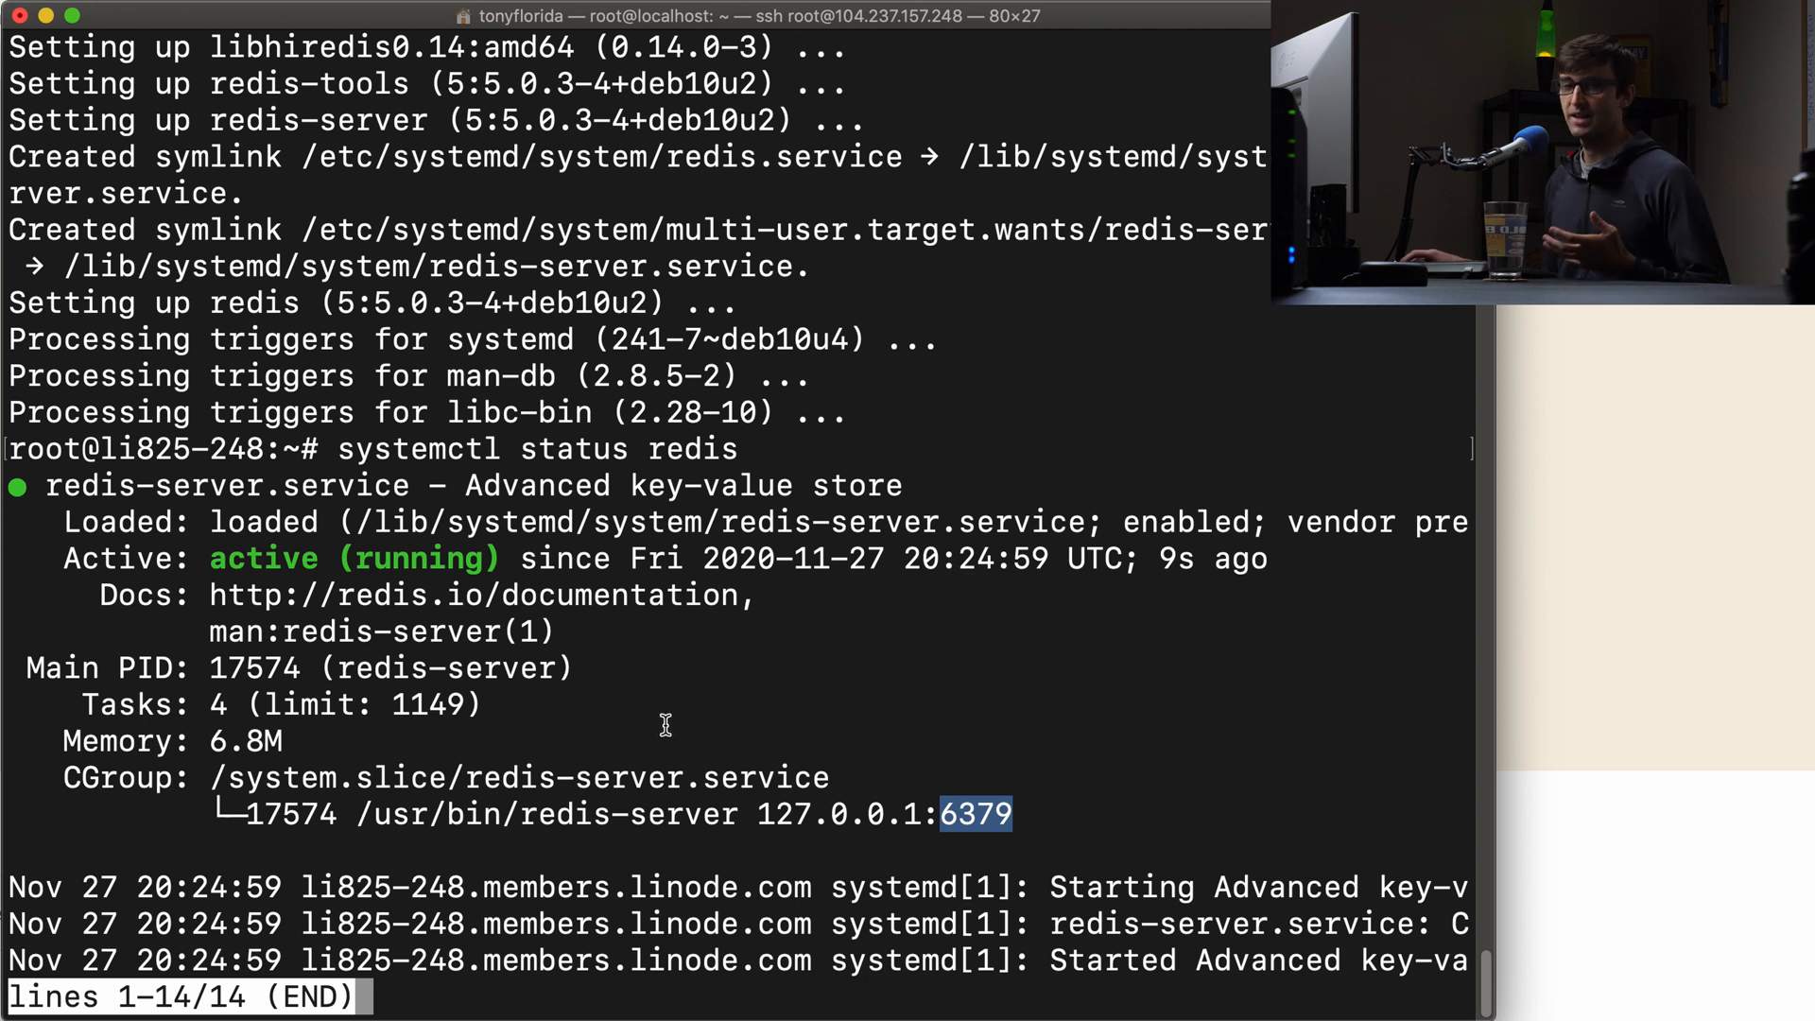
mouse_move(368, 701)
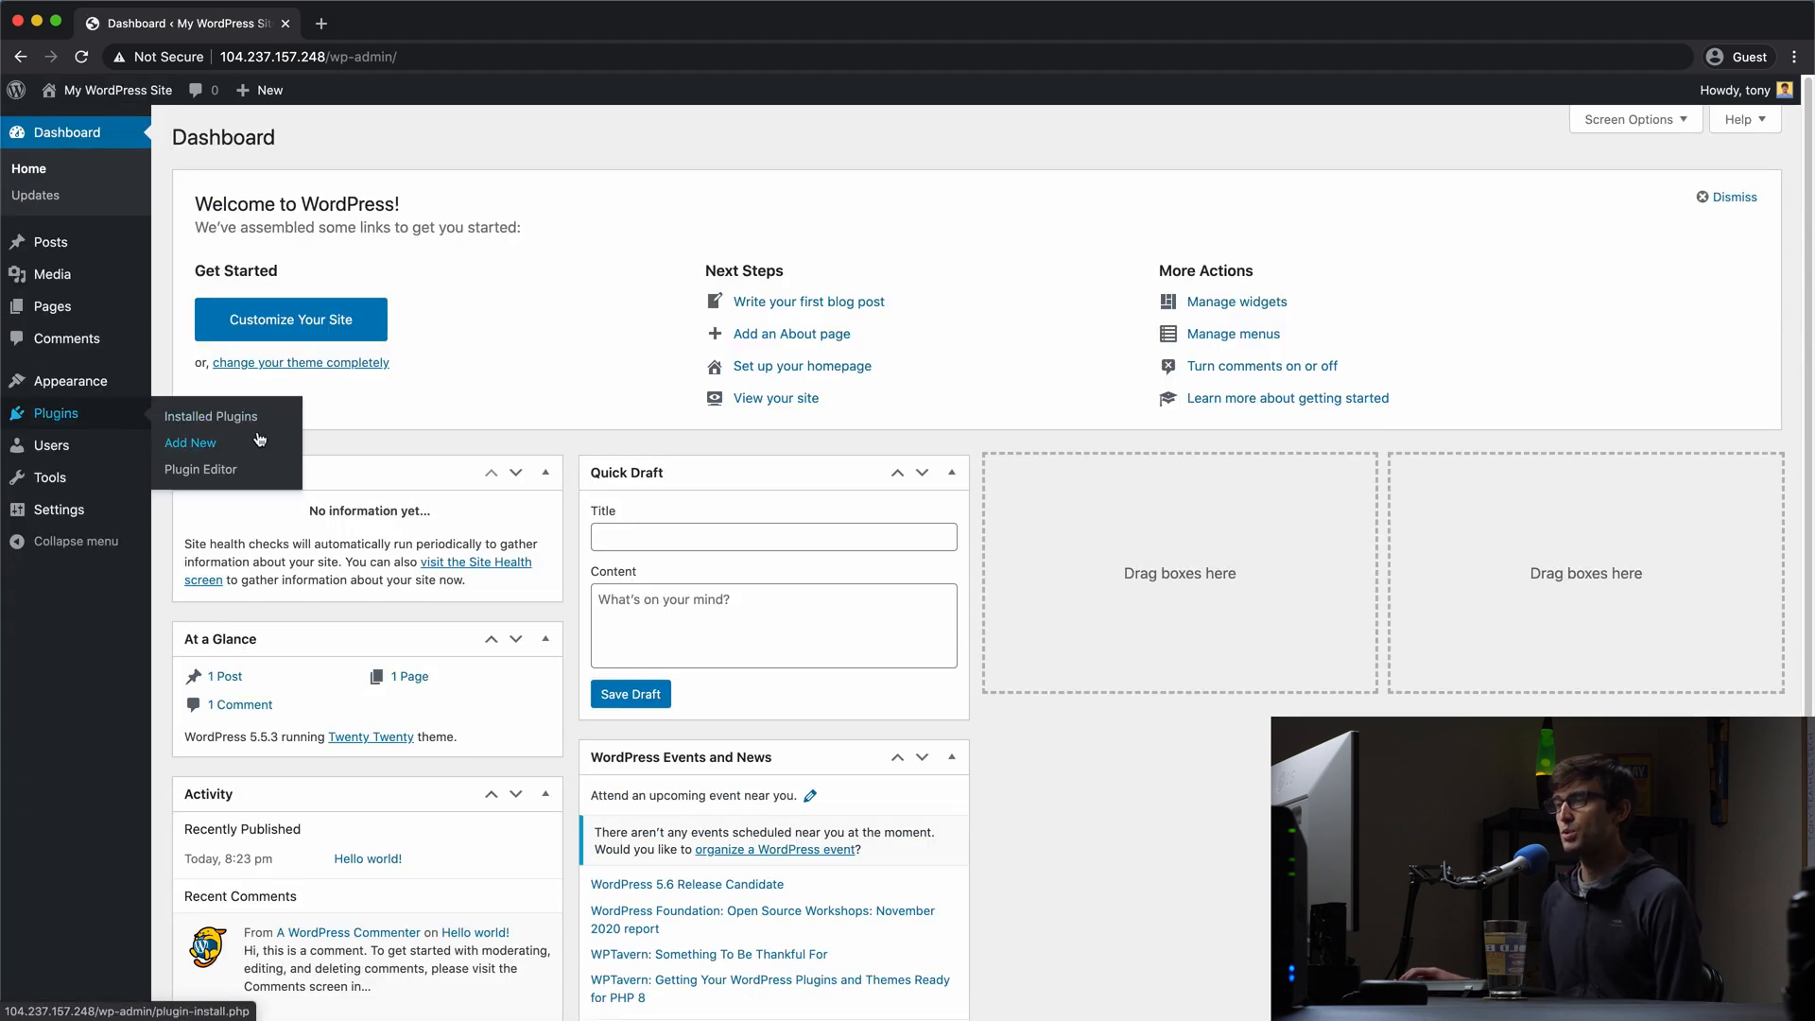
Step: Search plugins for 'redis', then install and activate Redis Object Cache
left_click(190, 442)
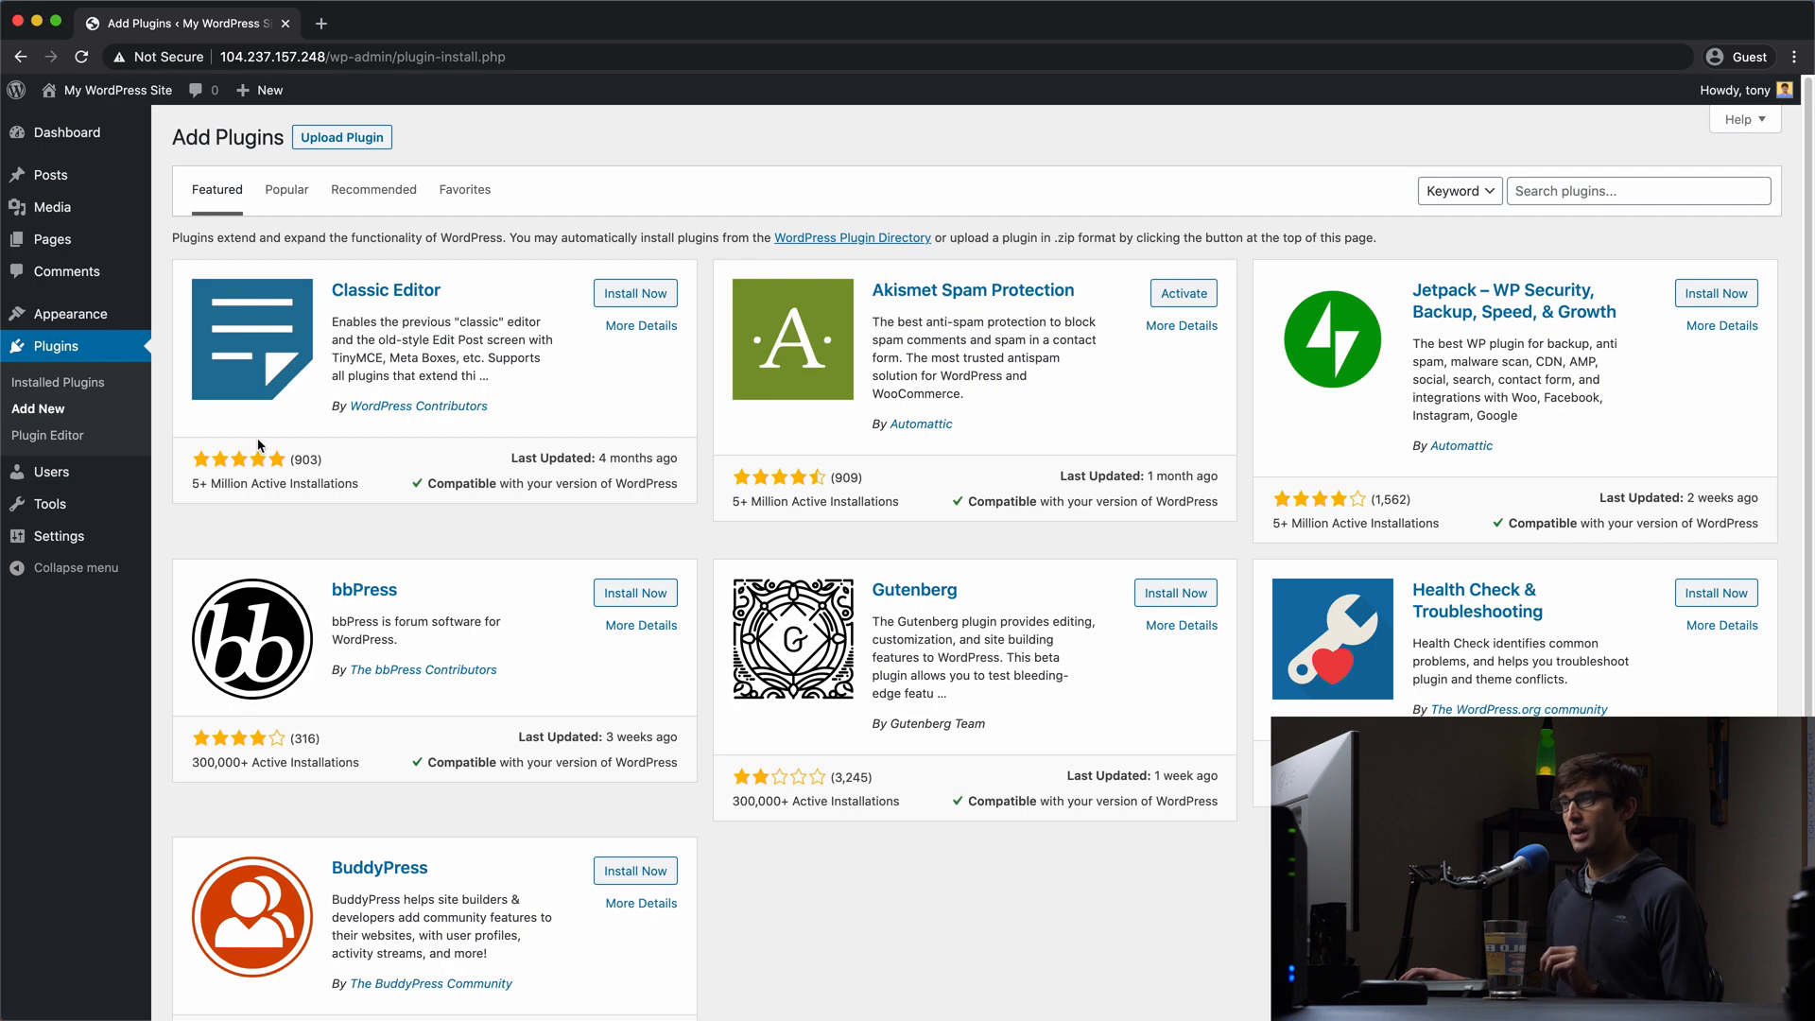
left_click(1636, 190)
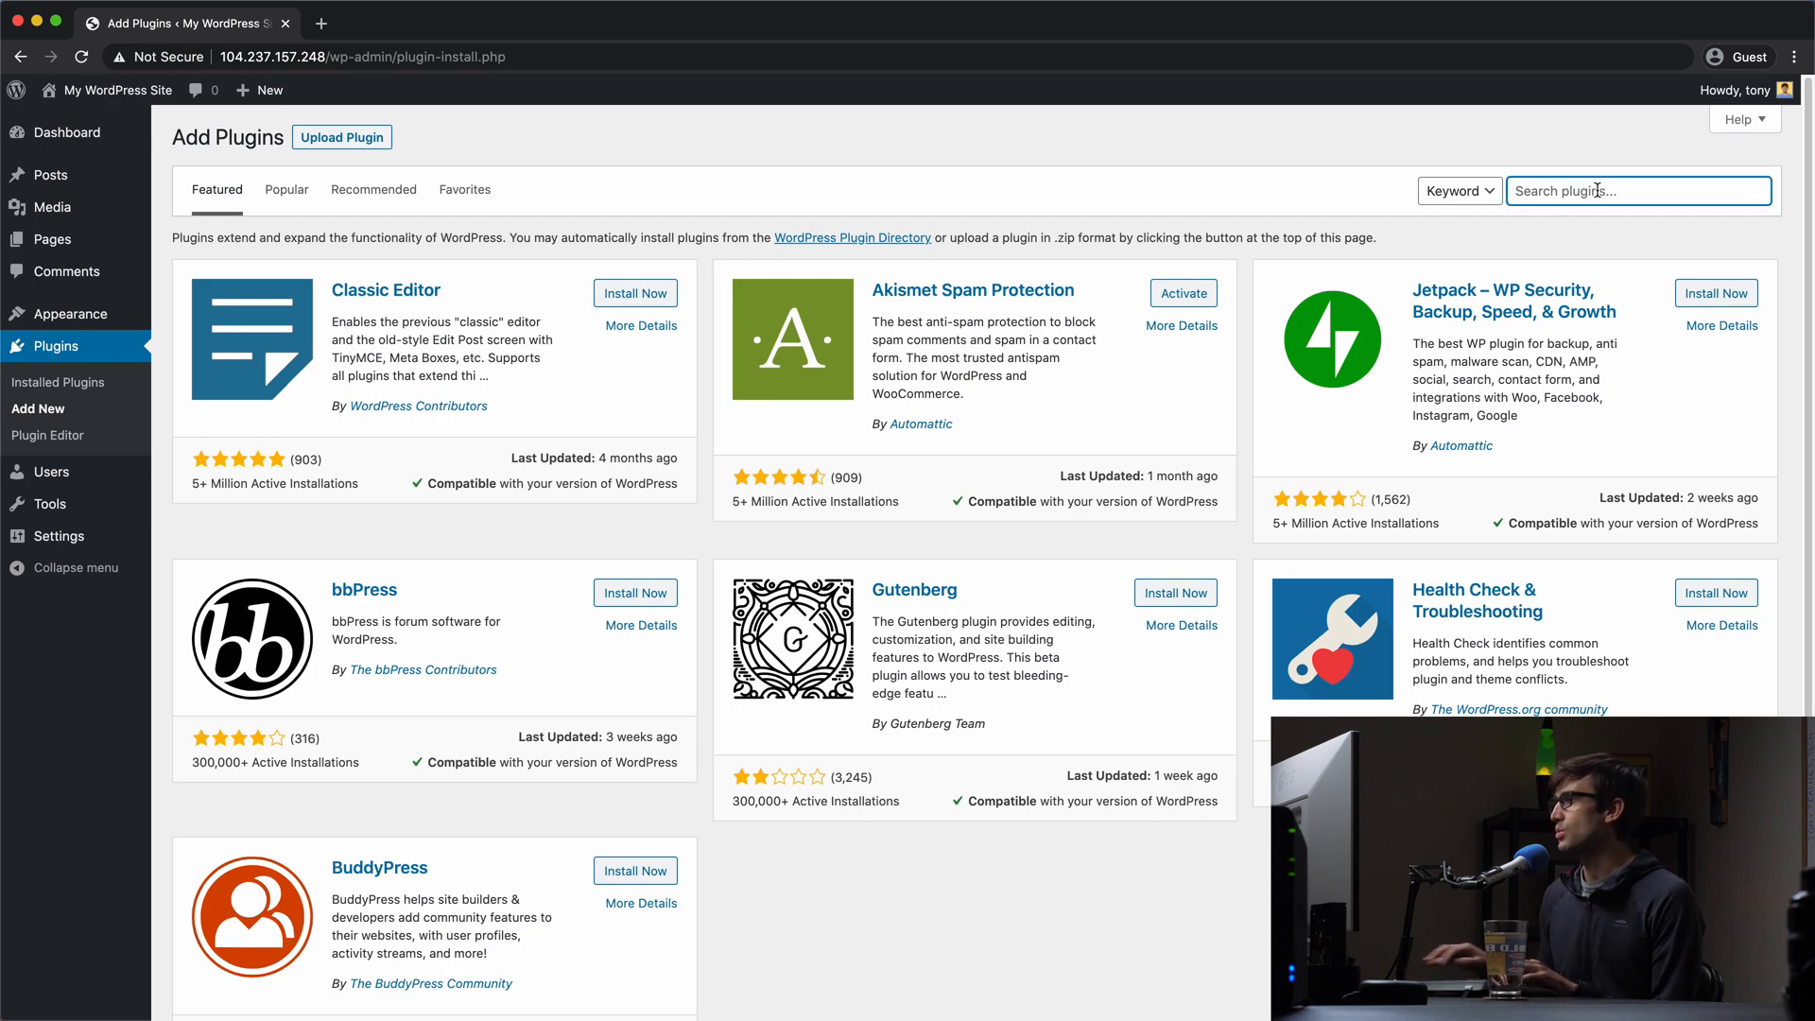
type("redis")
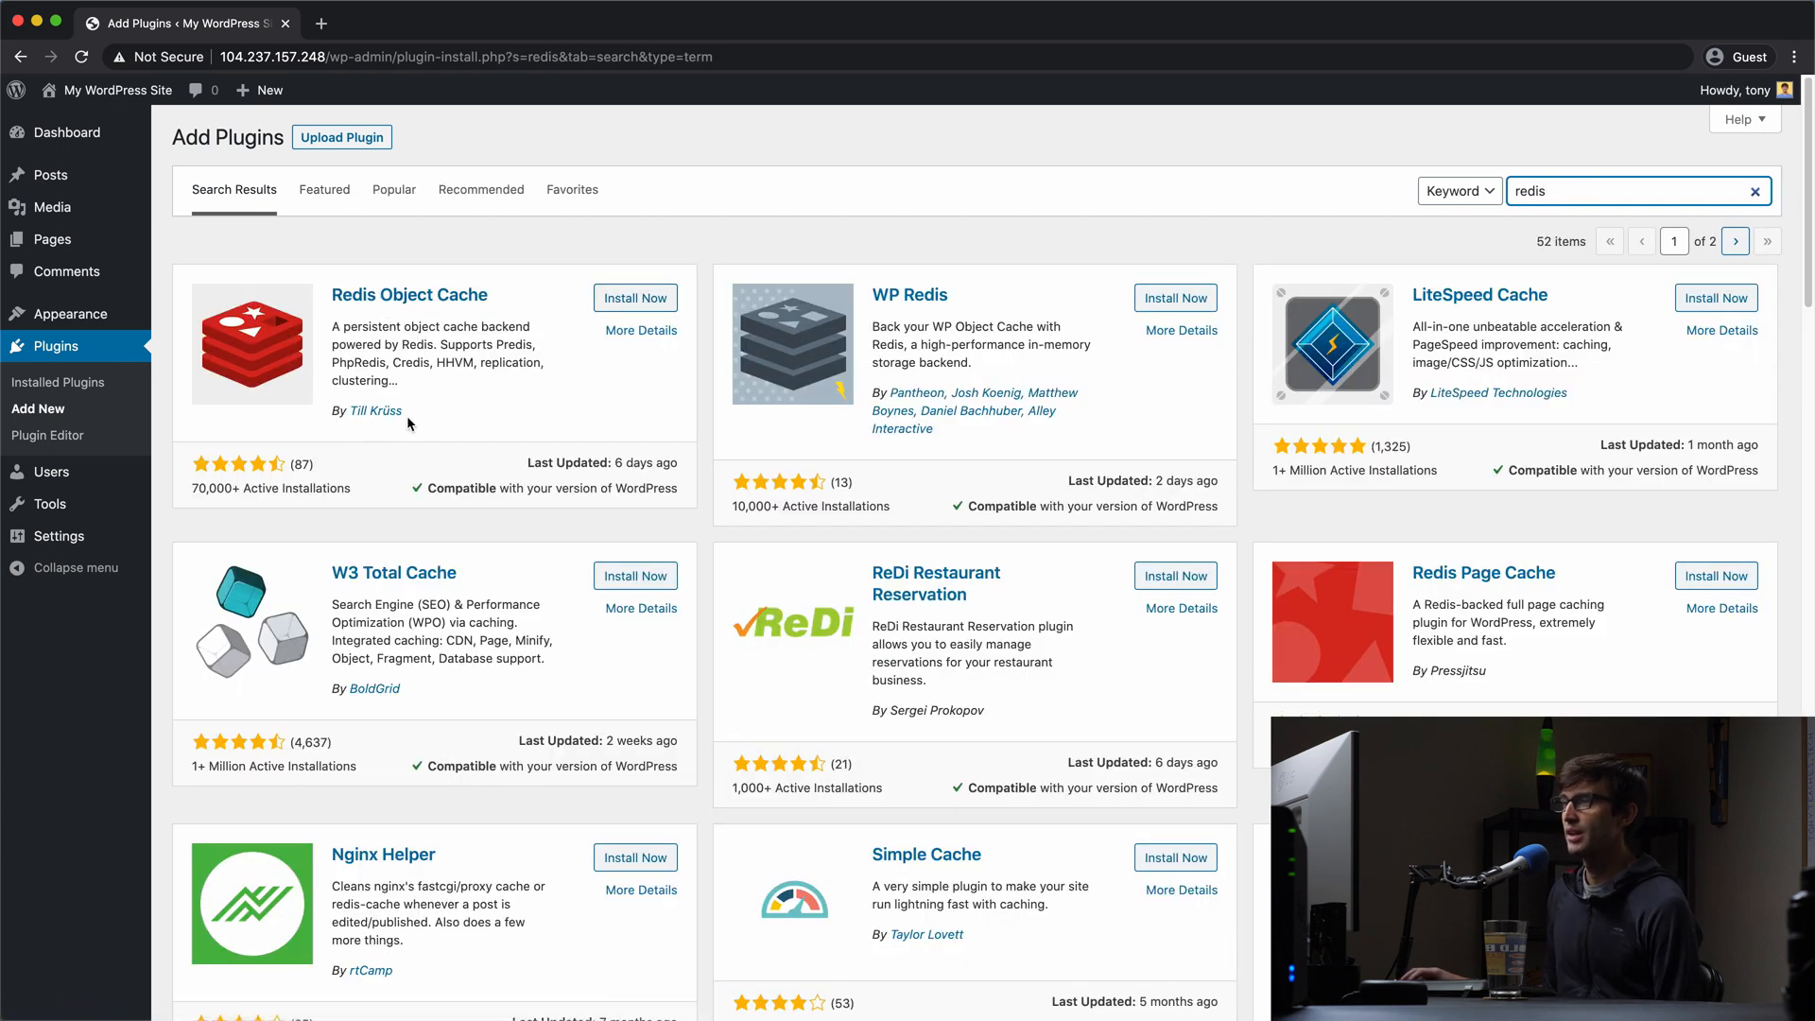
left_click(634, 297)
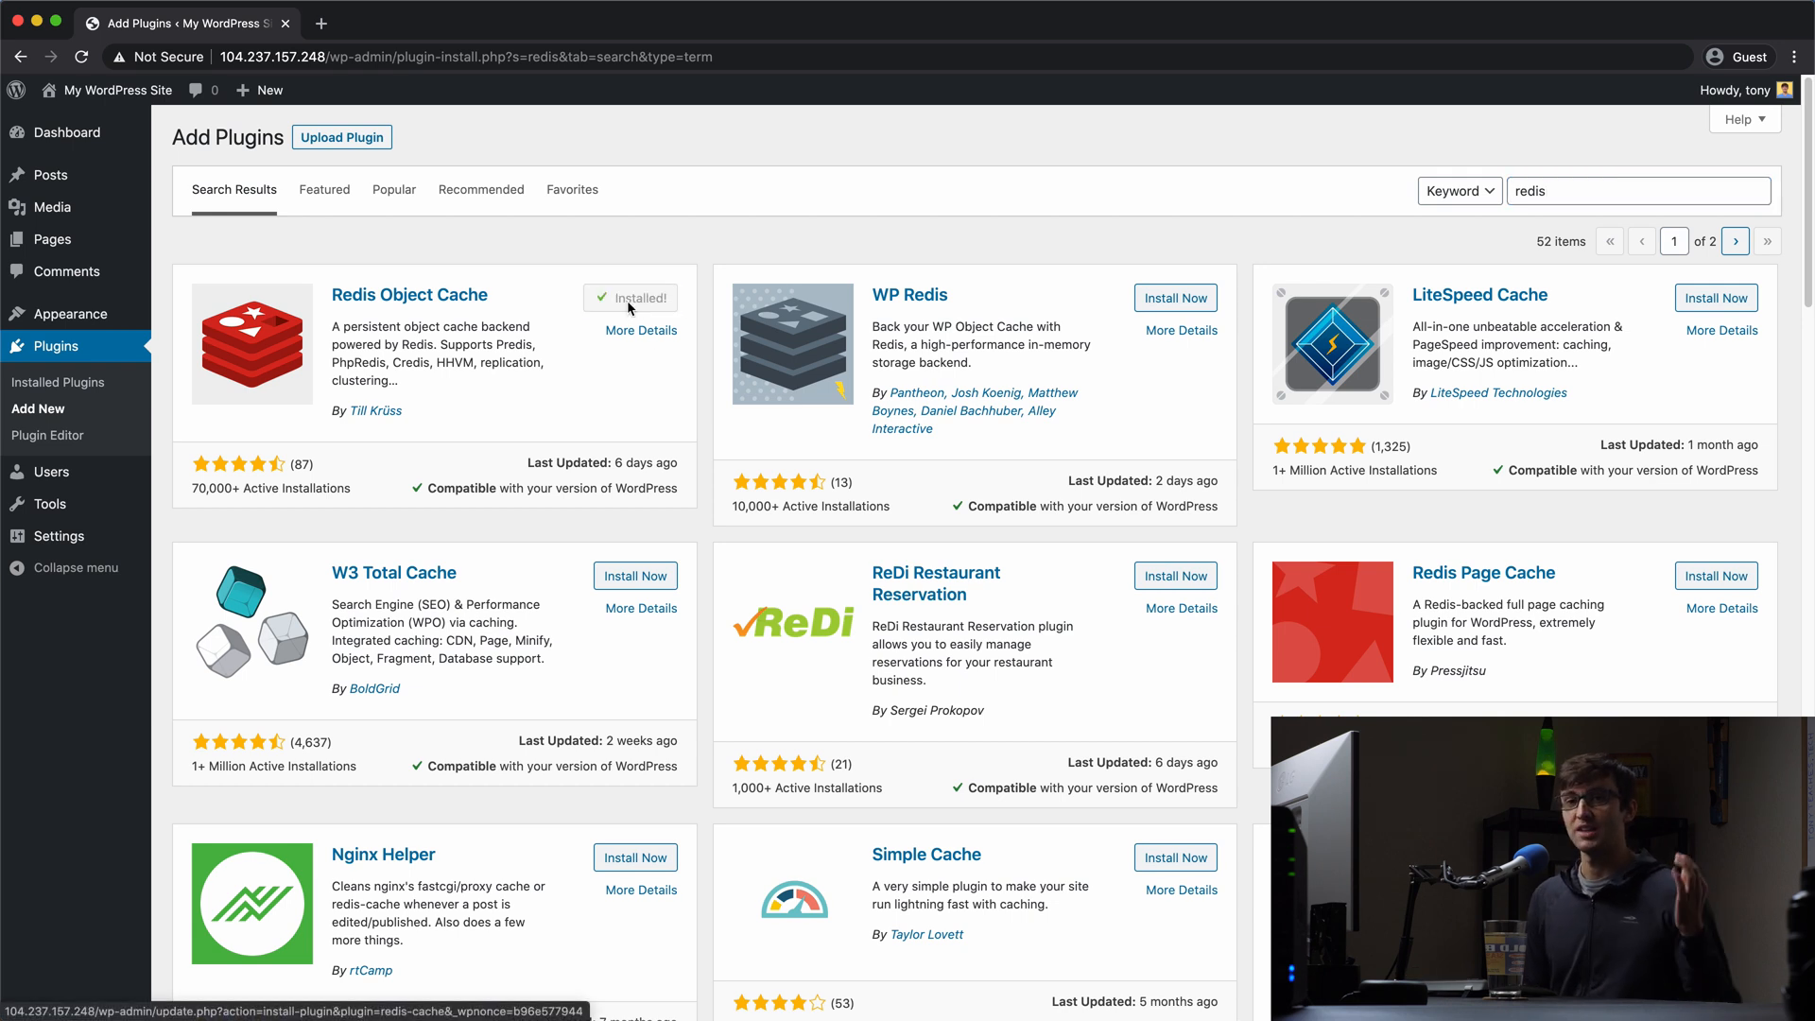
left_click(630, 297)
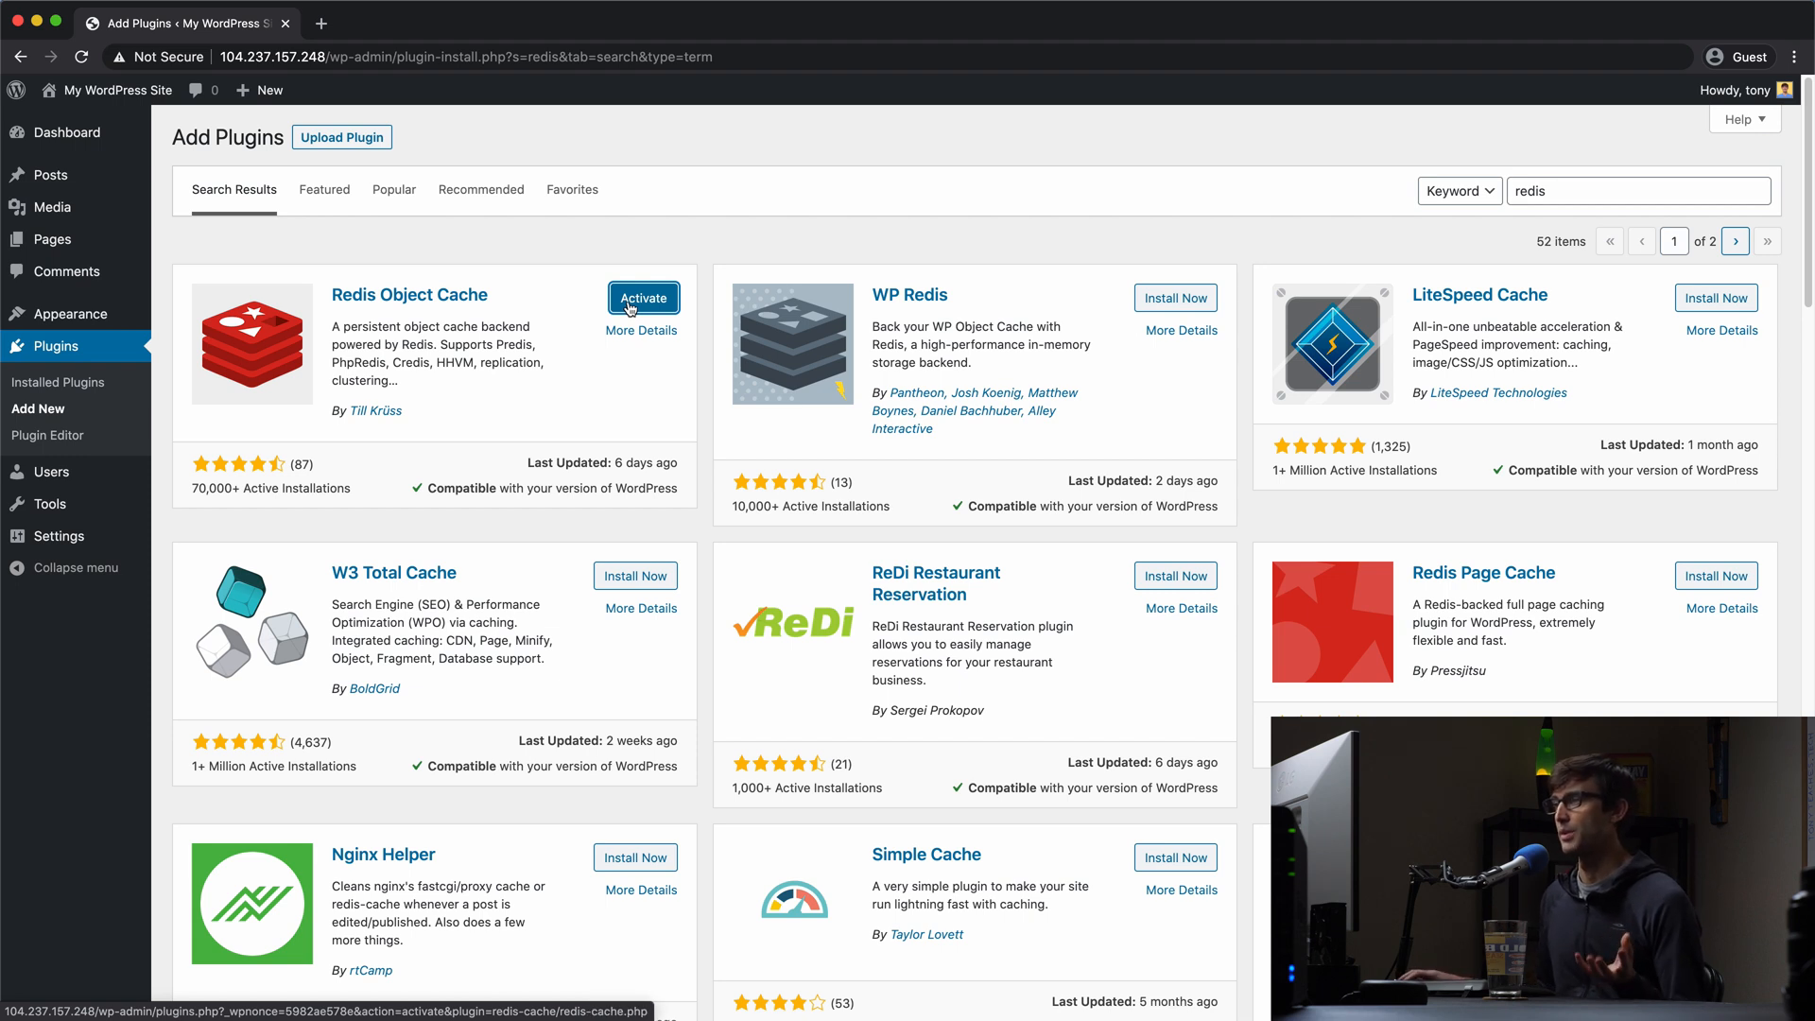
left_click(643, 298)
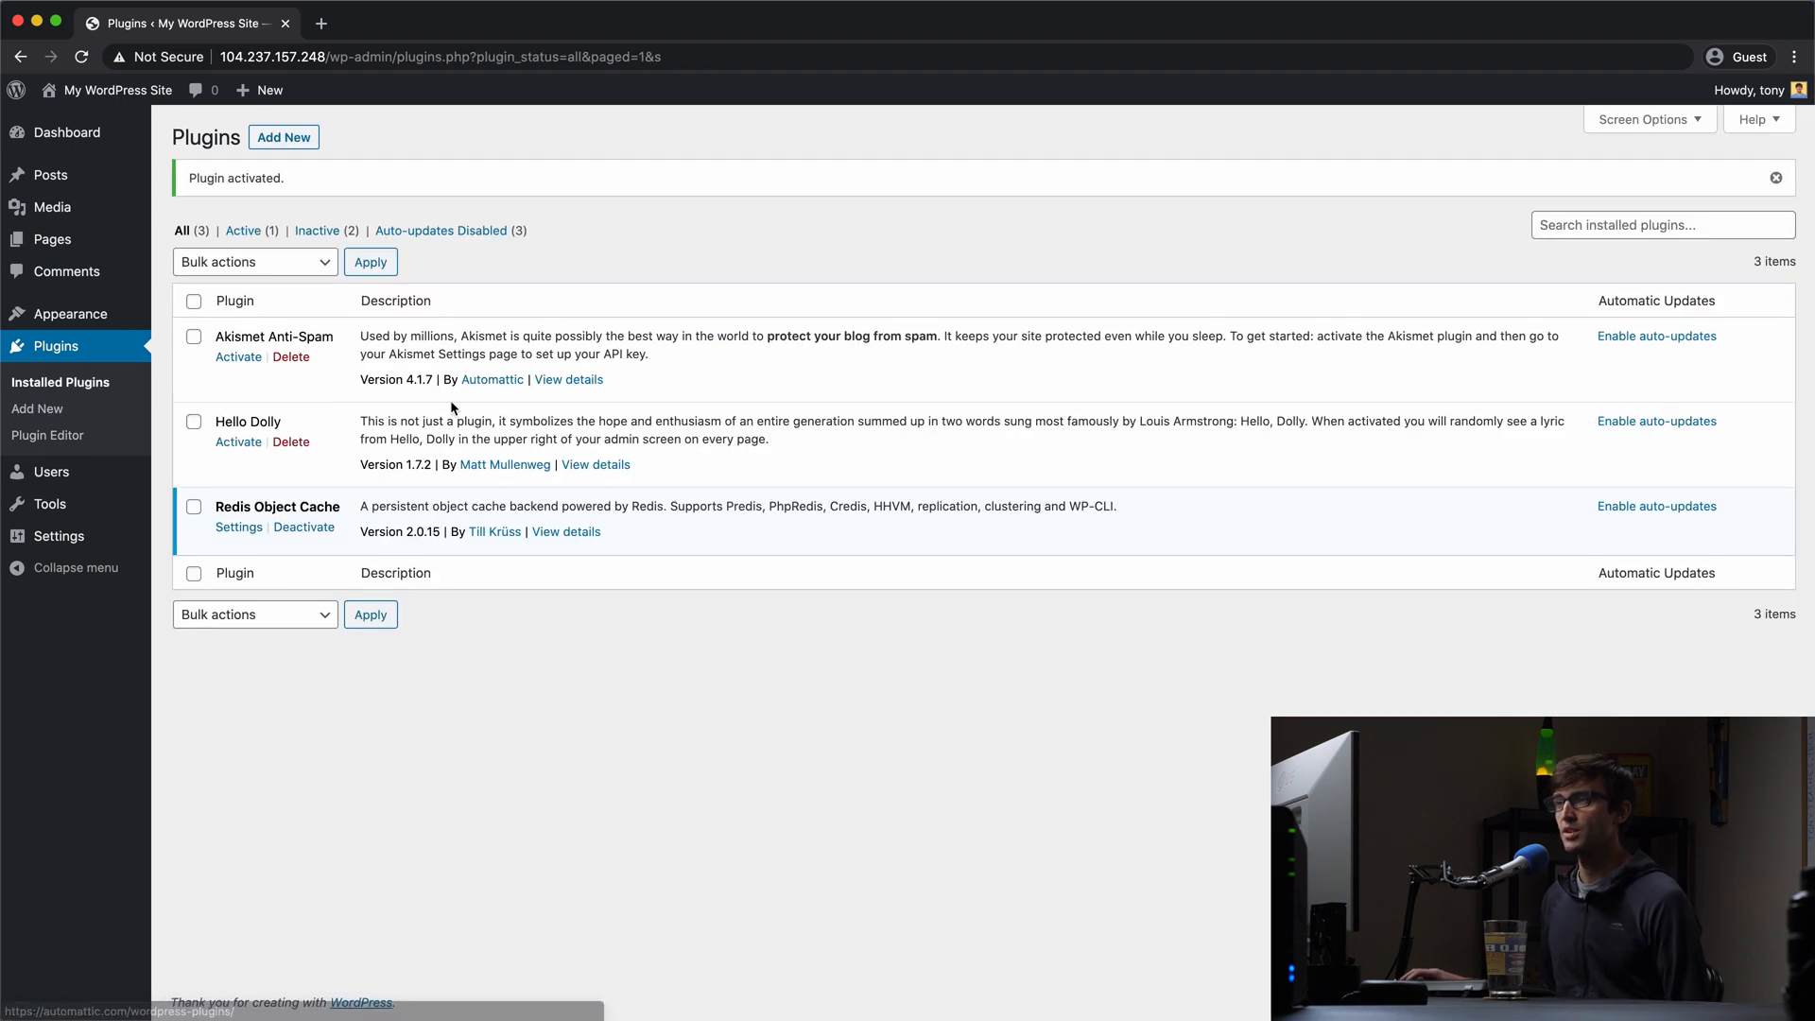
left_click(238, 526)
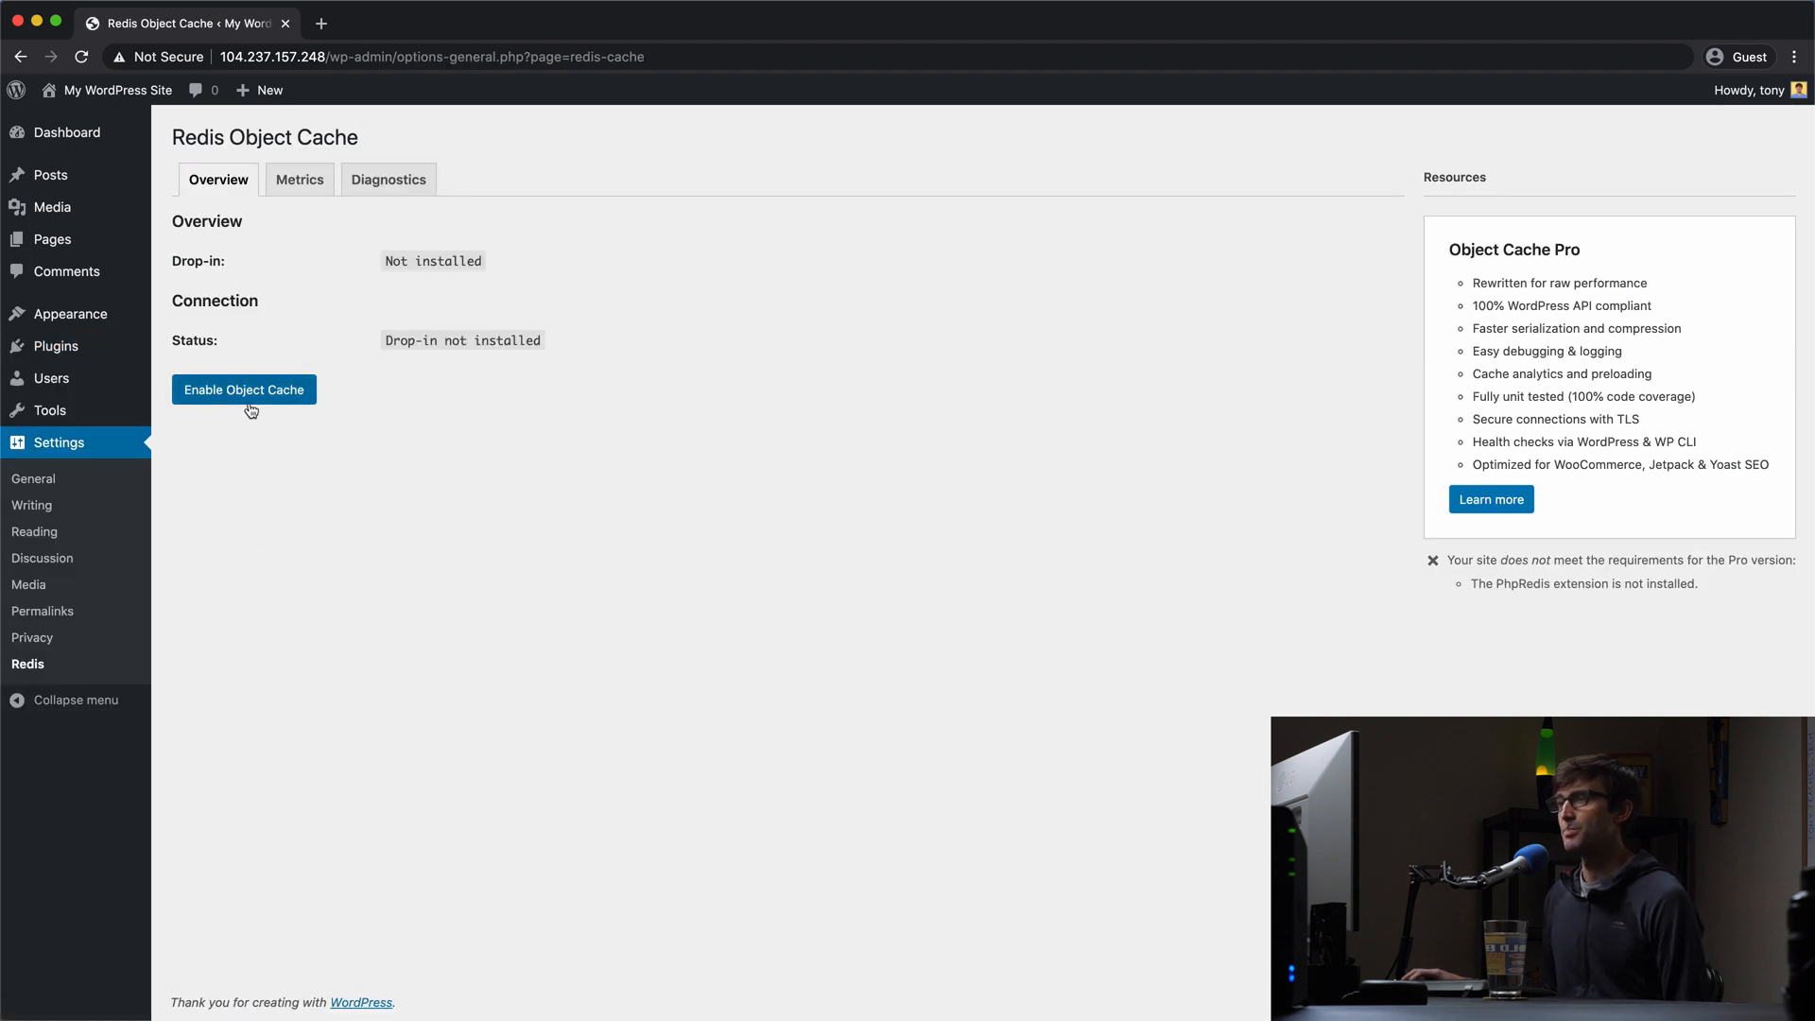
mouse_move(243, 388)
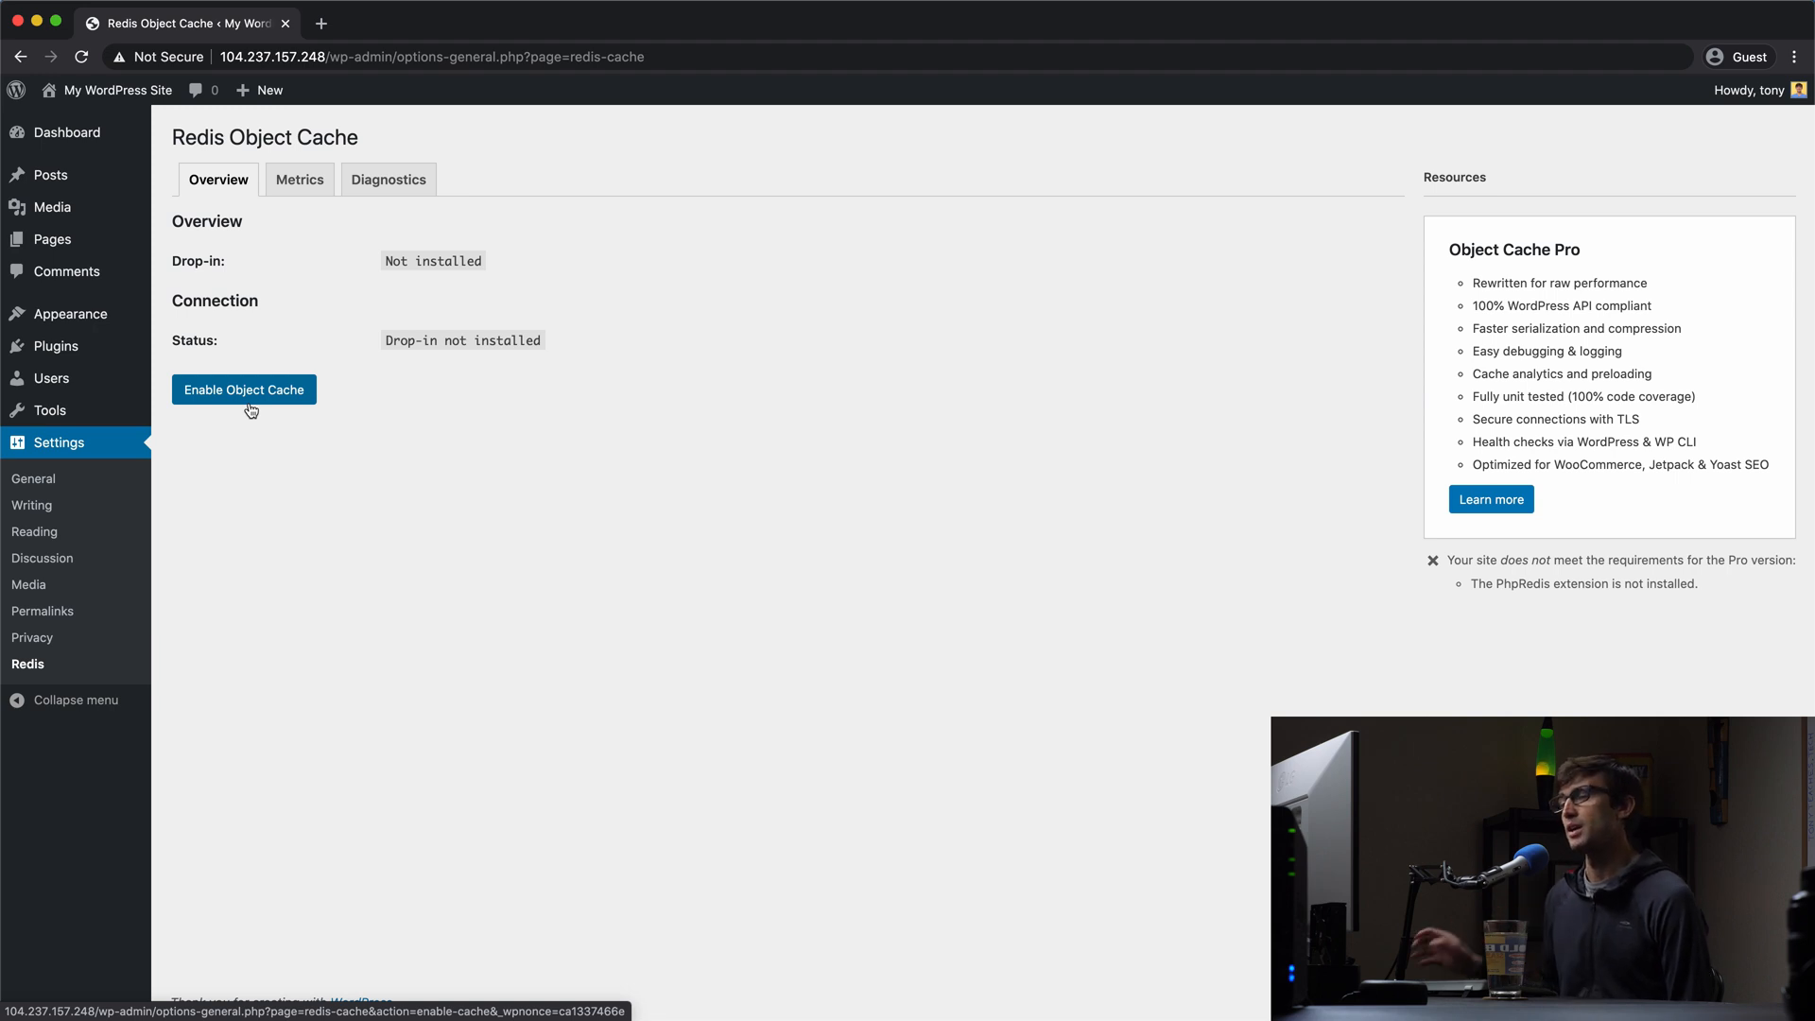
Step: Enable the object cache and check the connected host 127.0.0.1
left_click(243, 389)
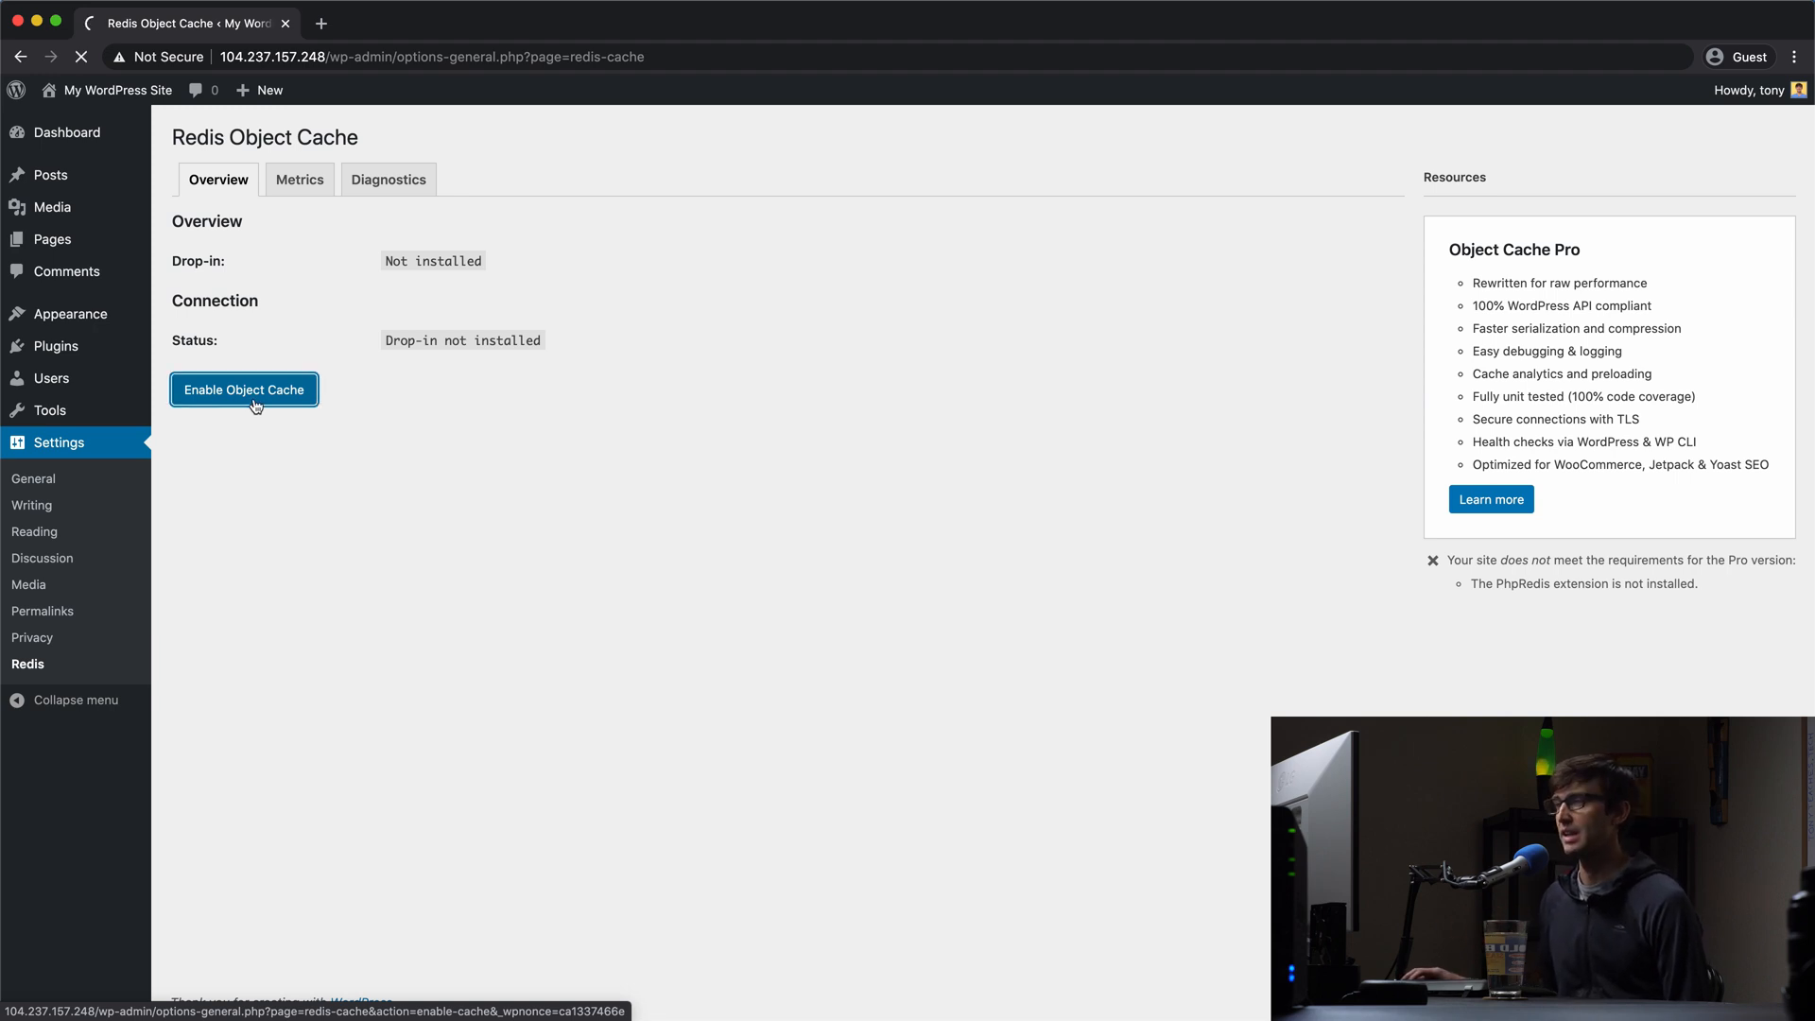
left_click(243, 388)
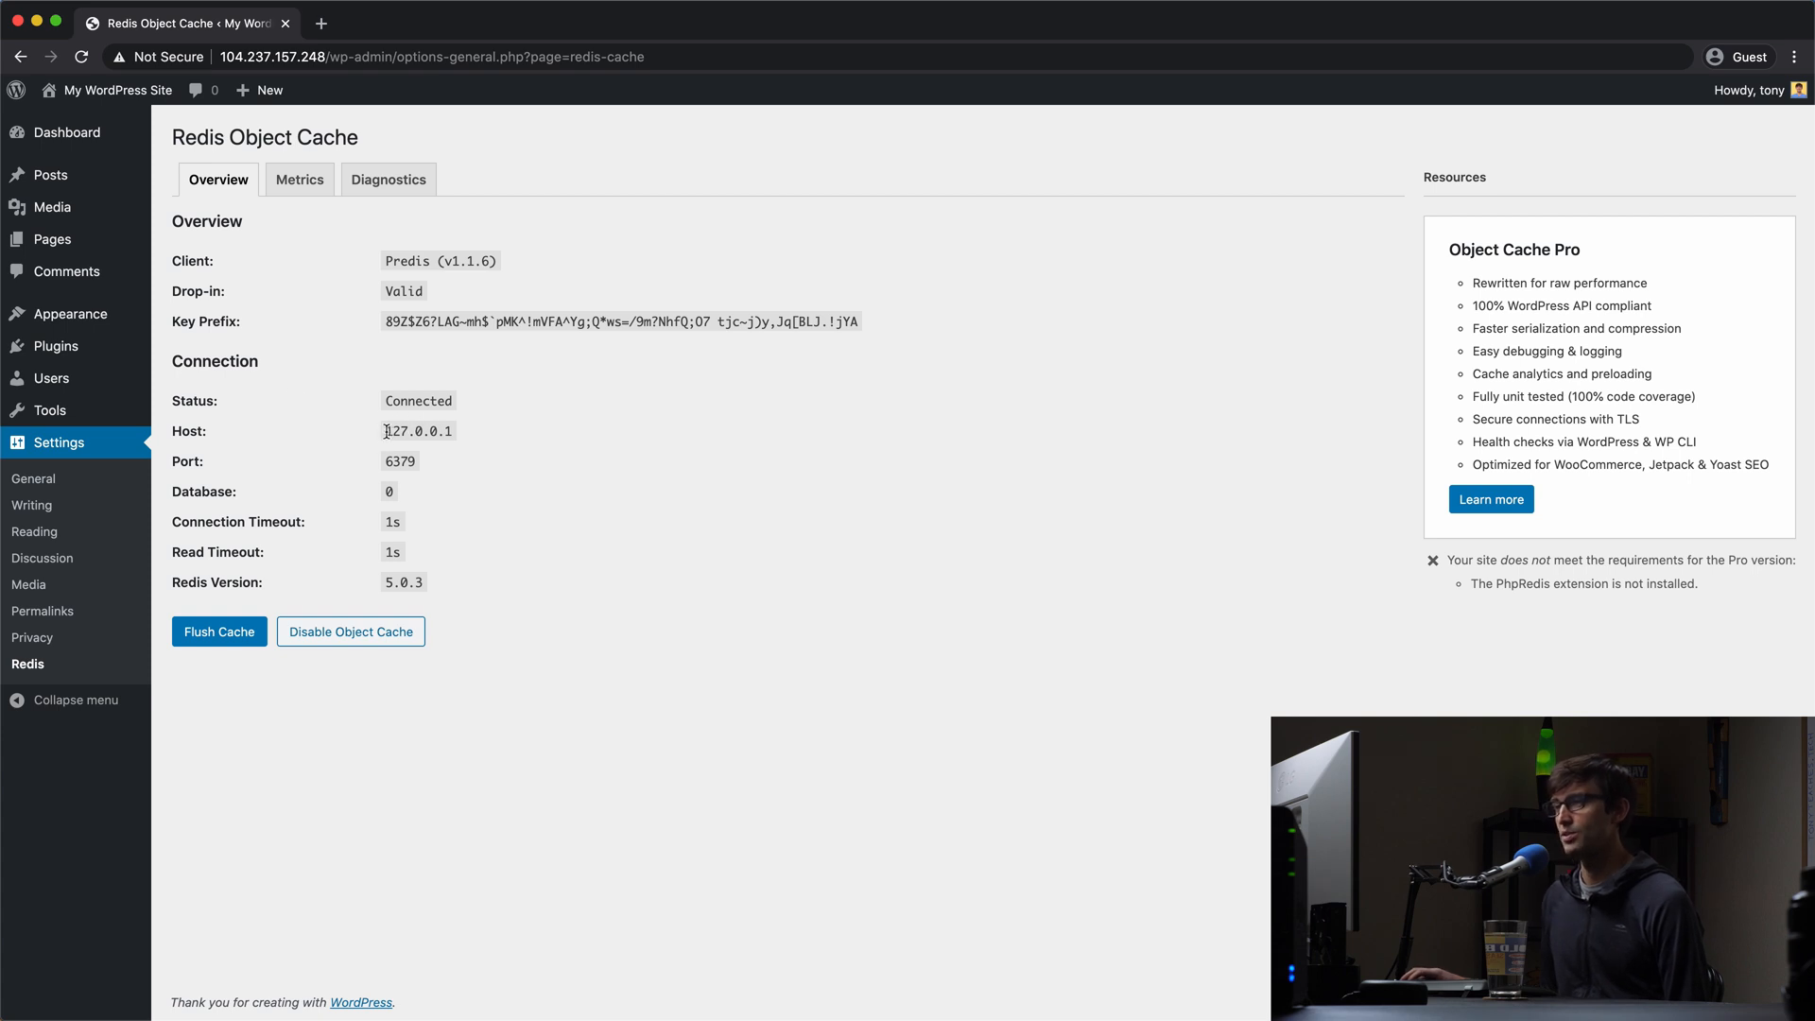
double_click(418, 429)
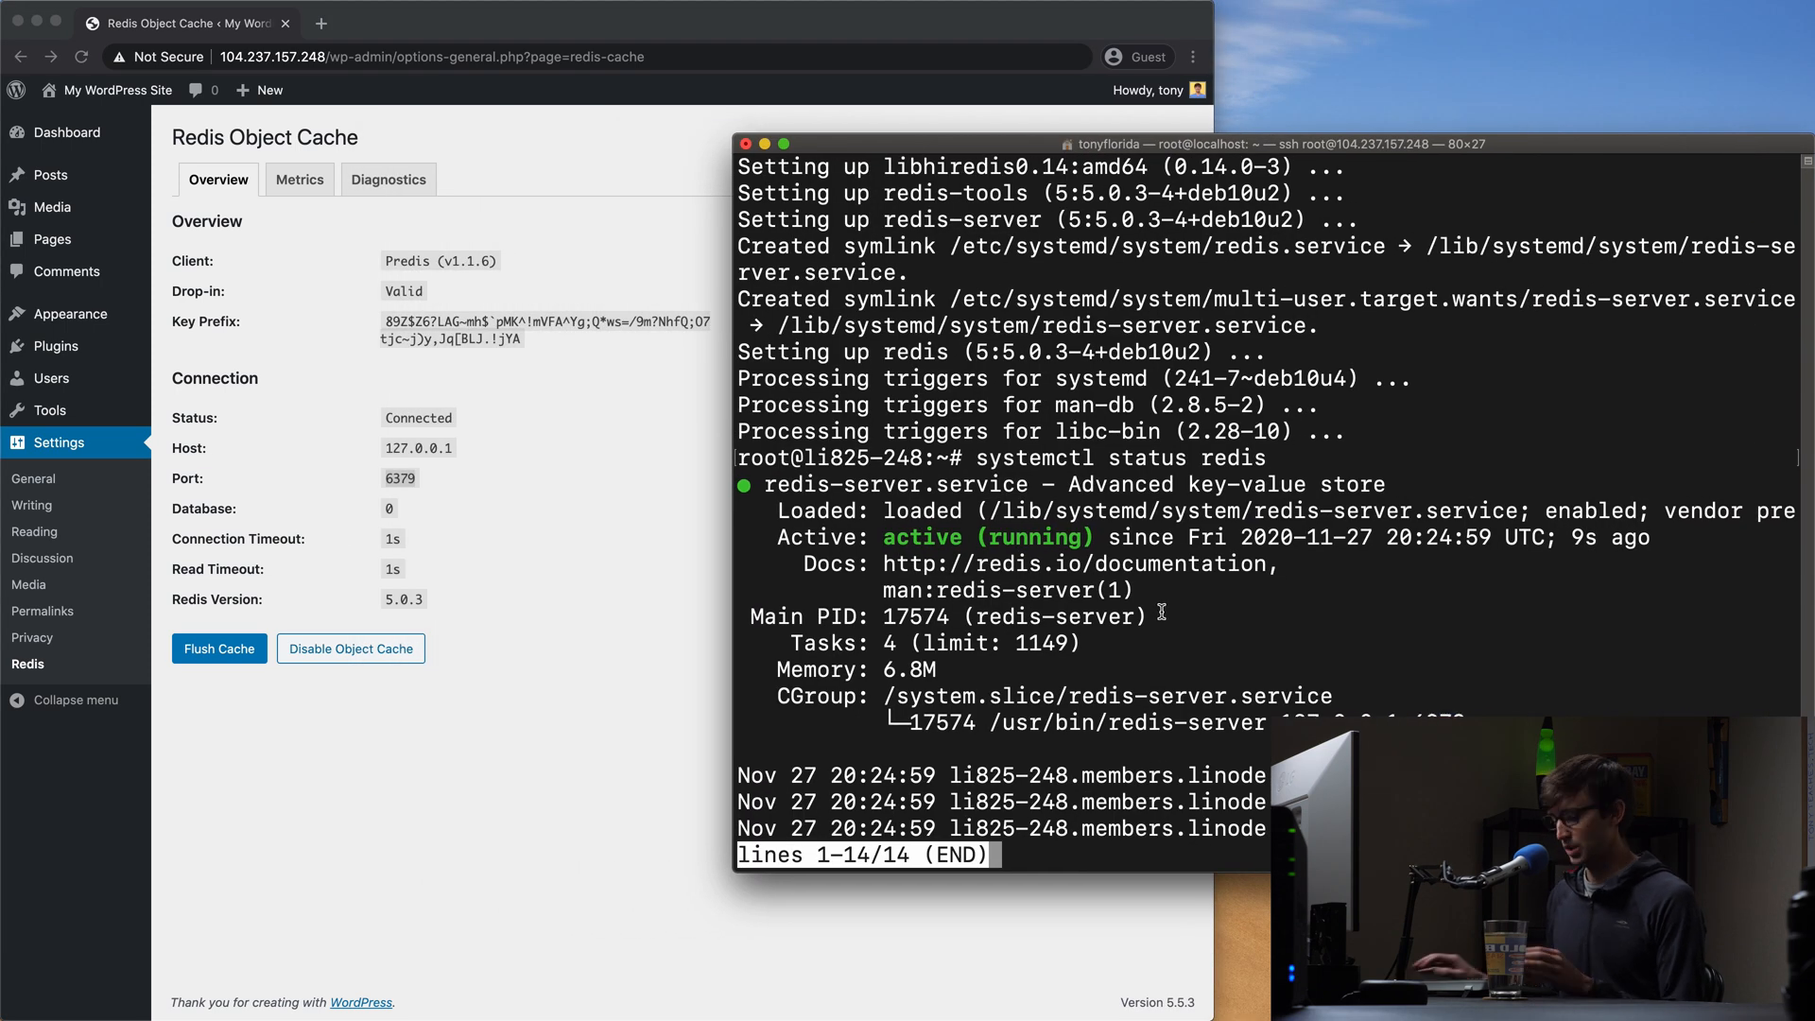
Step: Quit the systemctl status view and start redis-cli to list the cached WordPress keys
key("q")
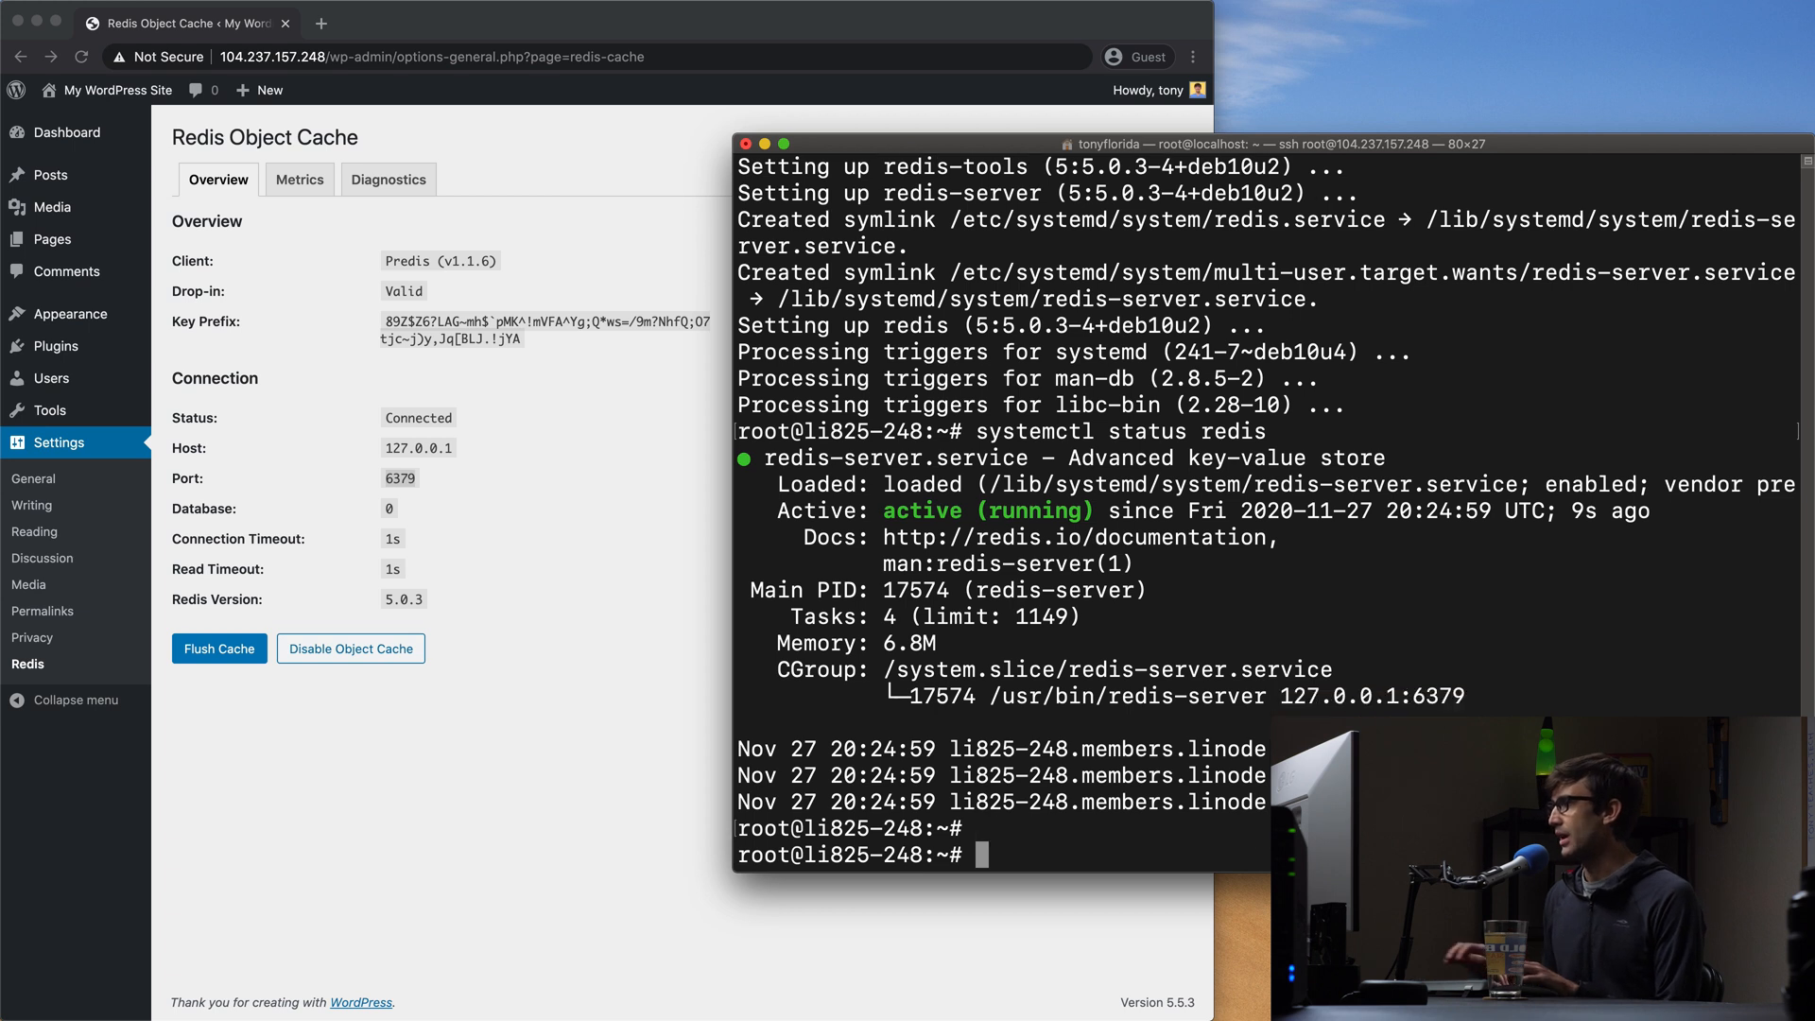
mouse_move(1222, 629)
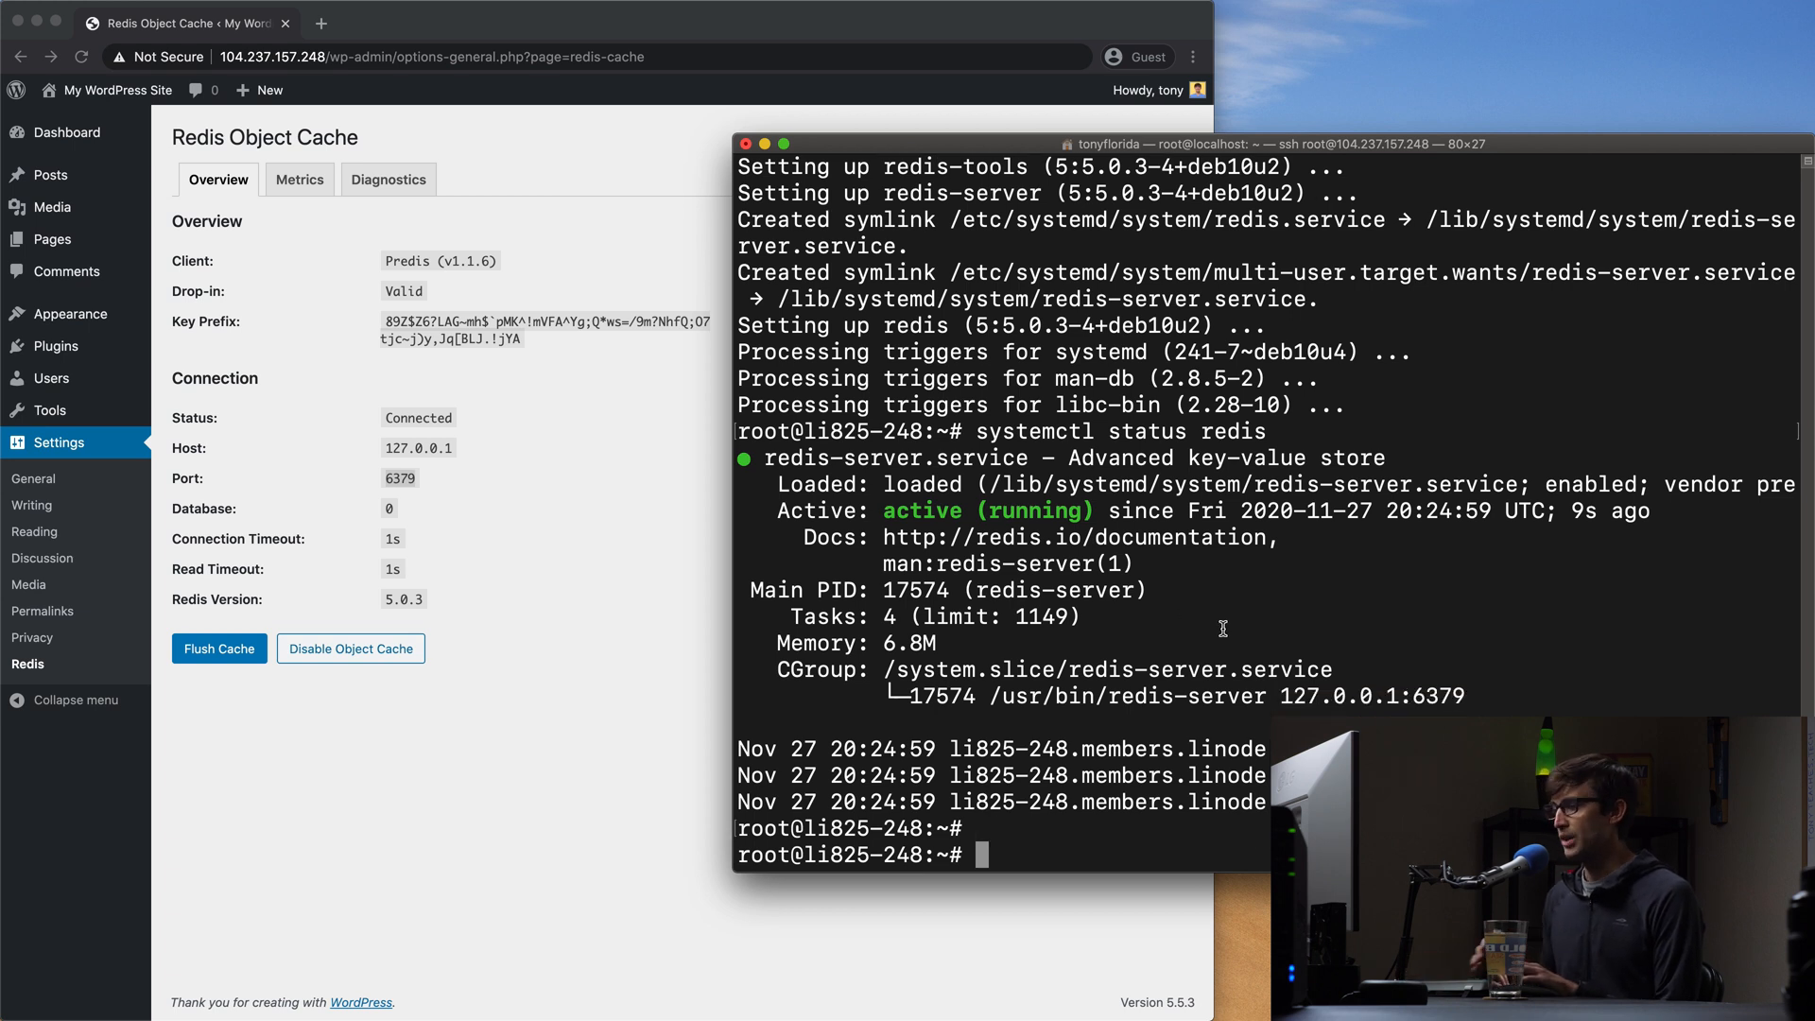
type("r")
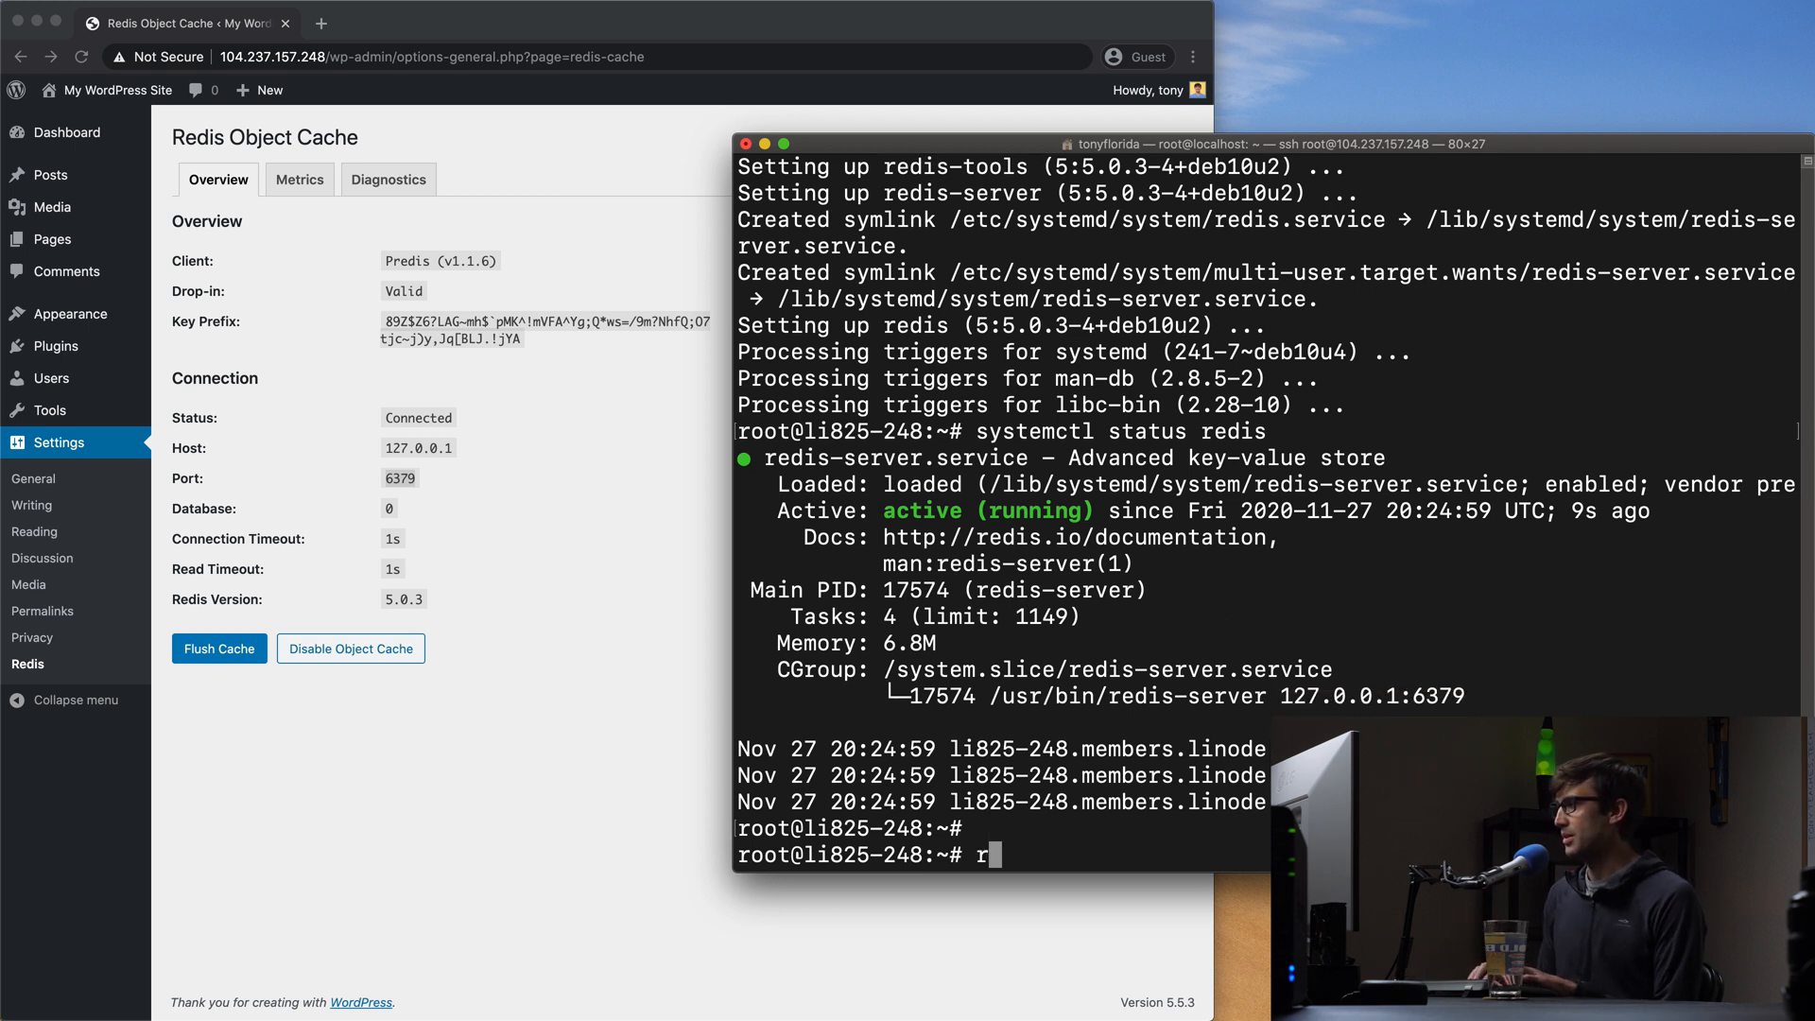
type("edis-")
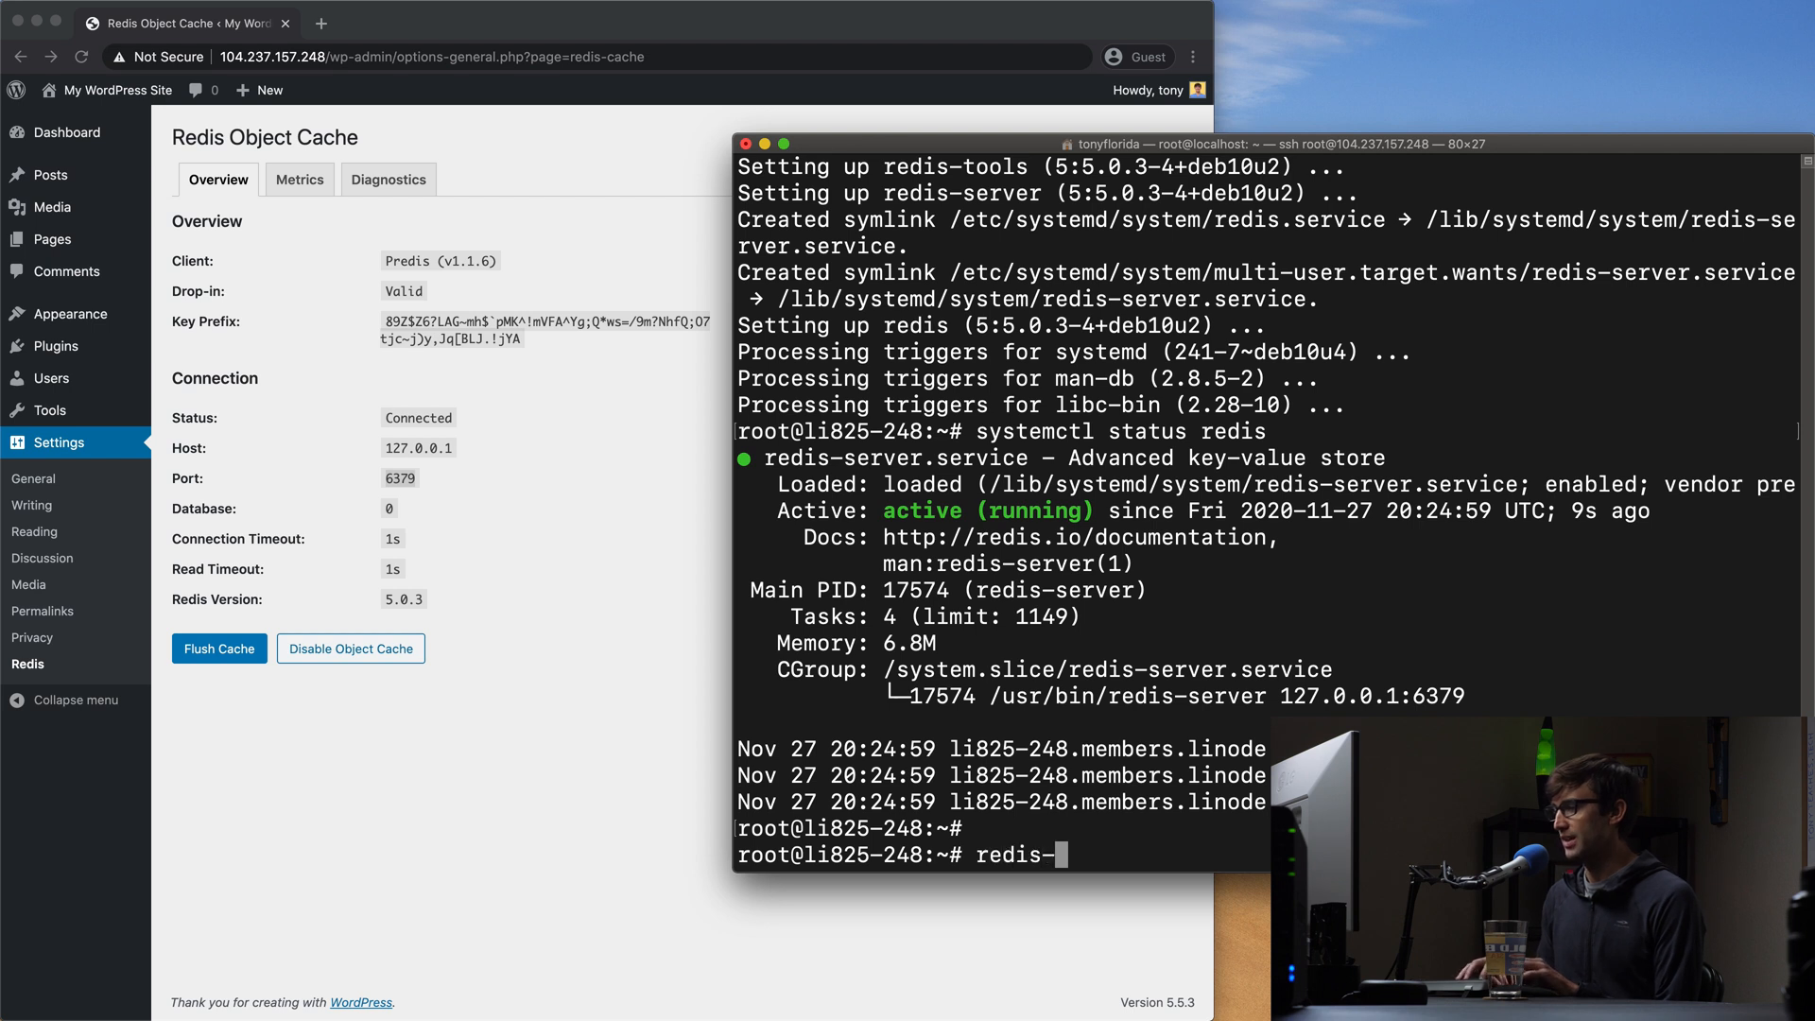
type("cli")
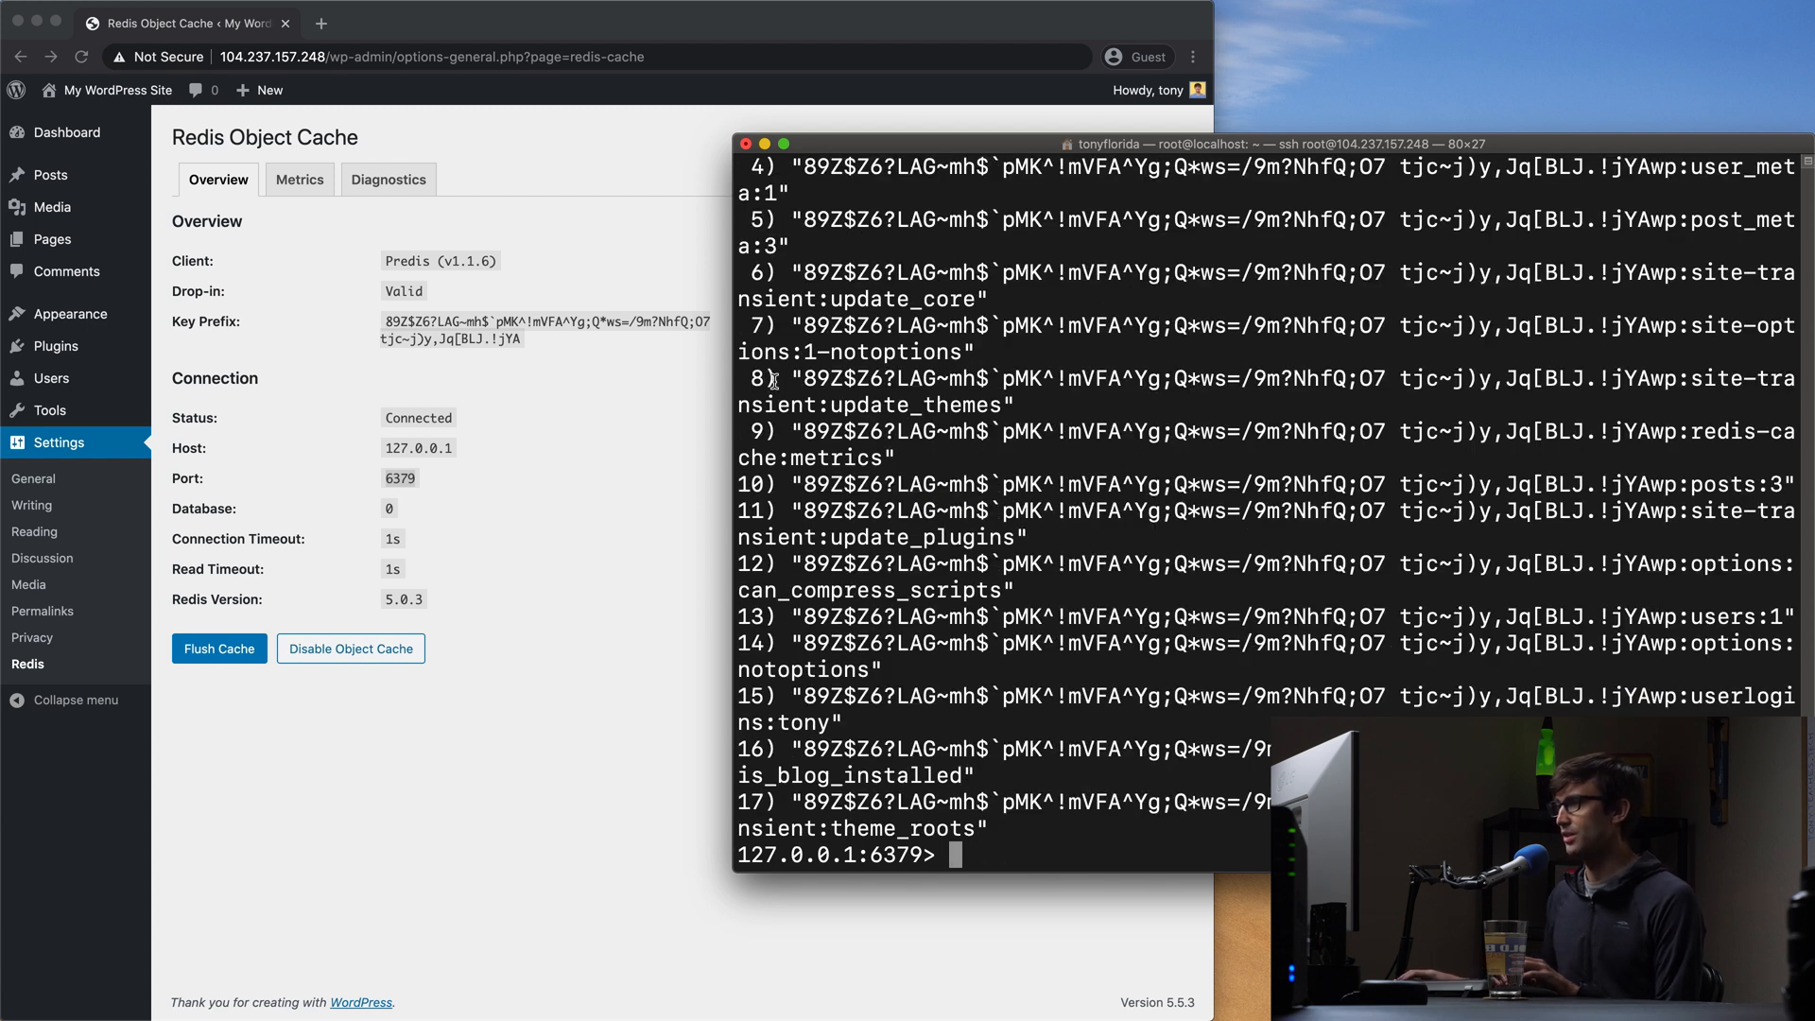
mouse_move(735, 350)
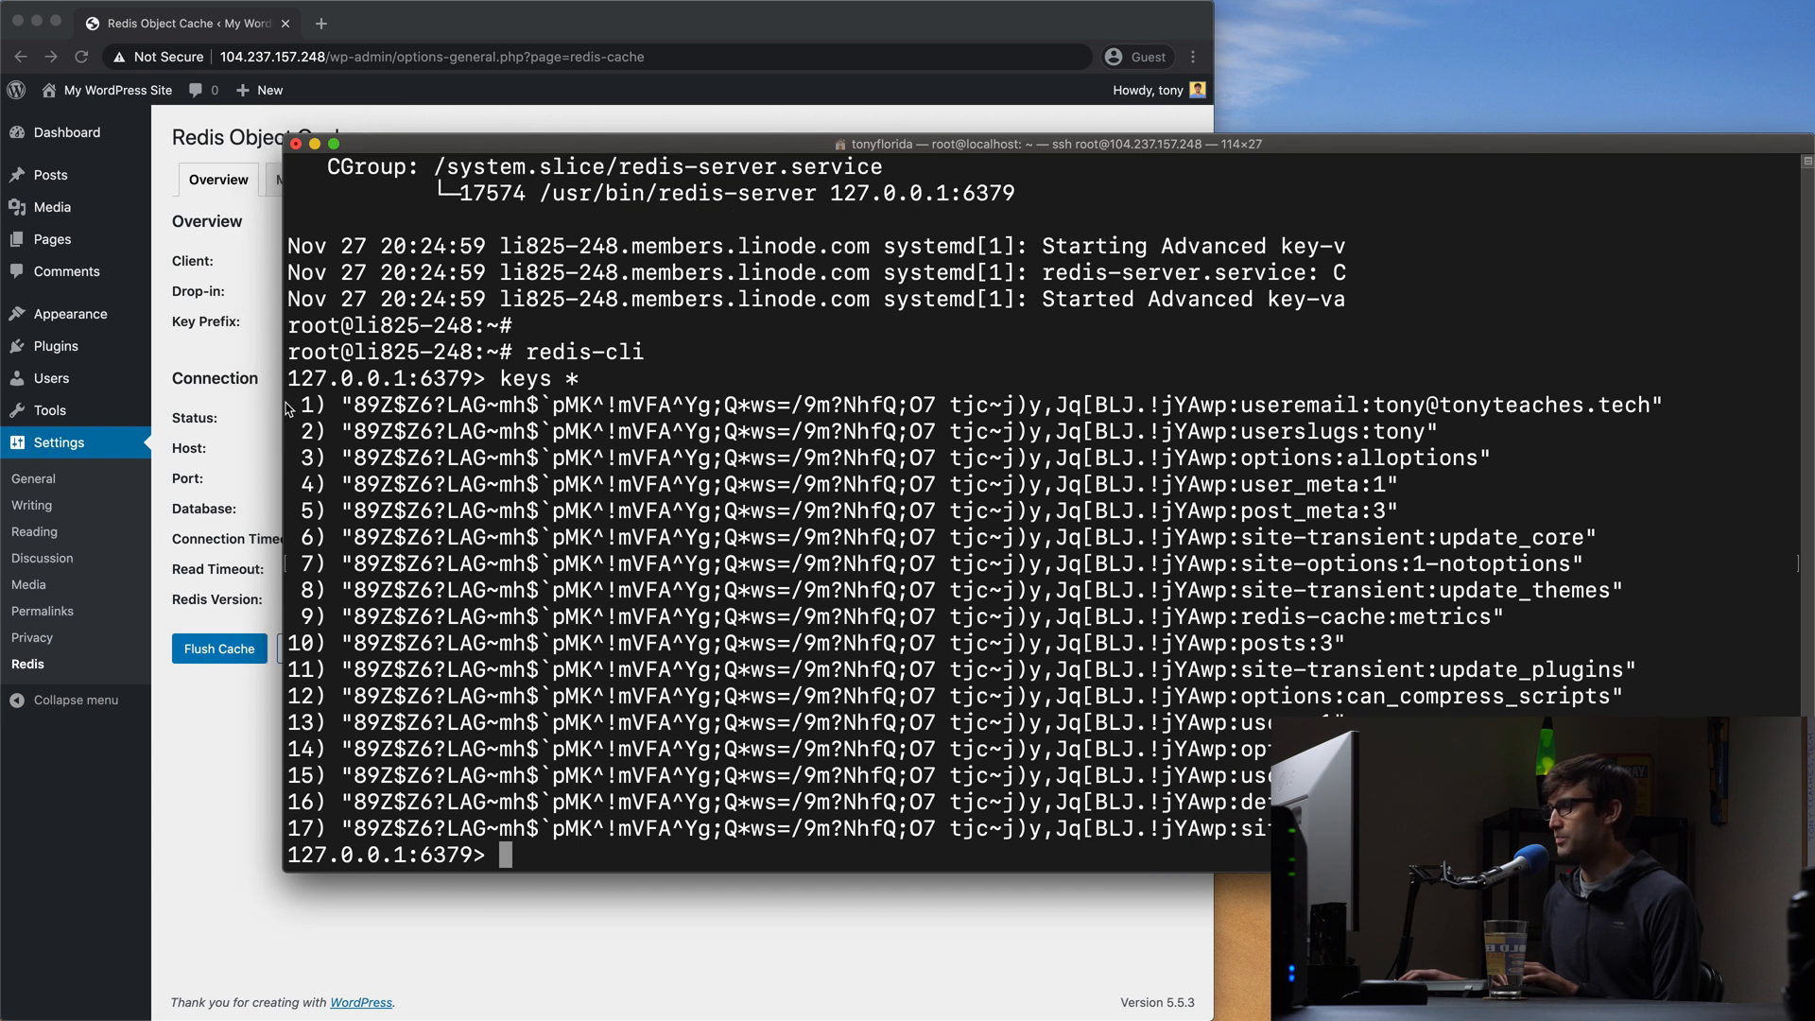
mouse_move(352, 448)
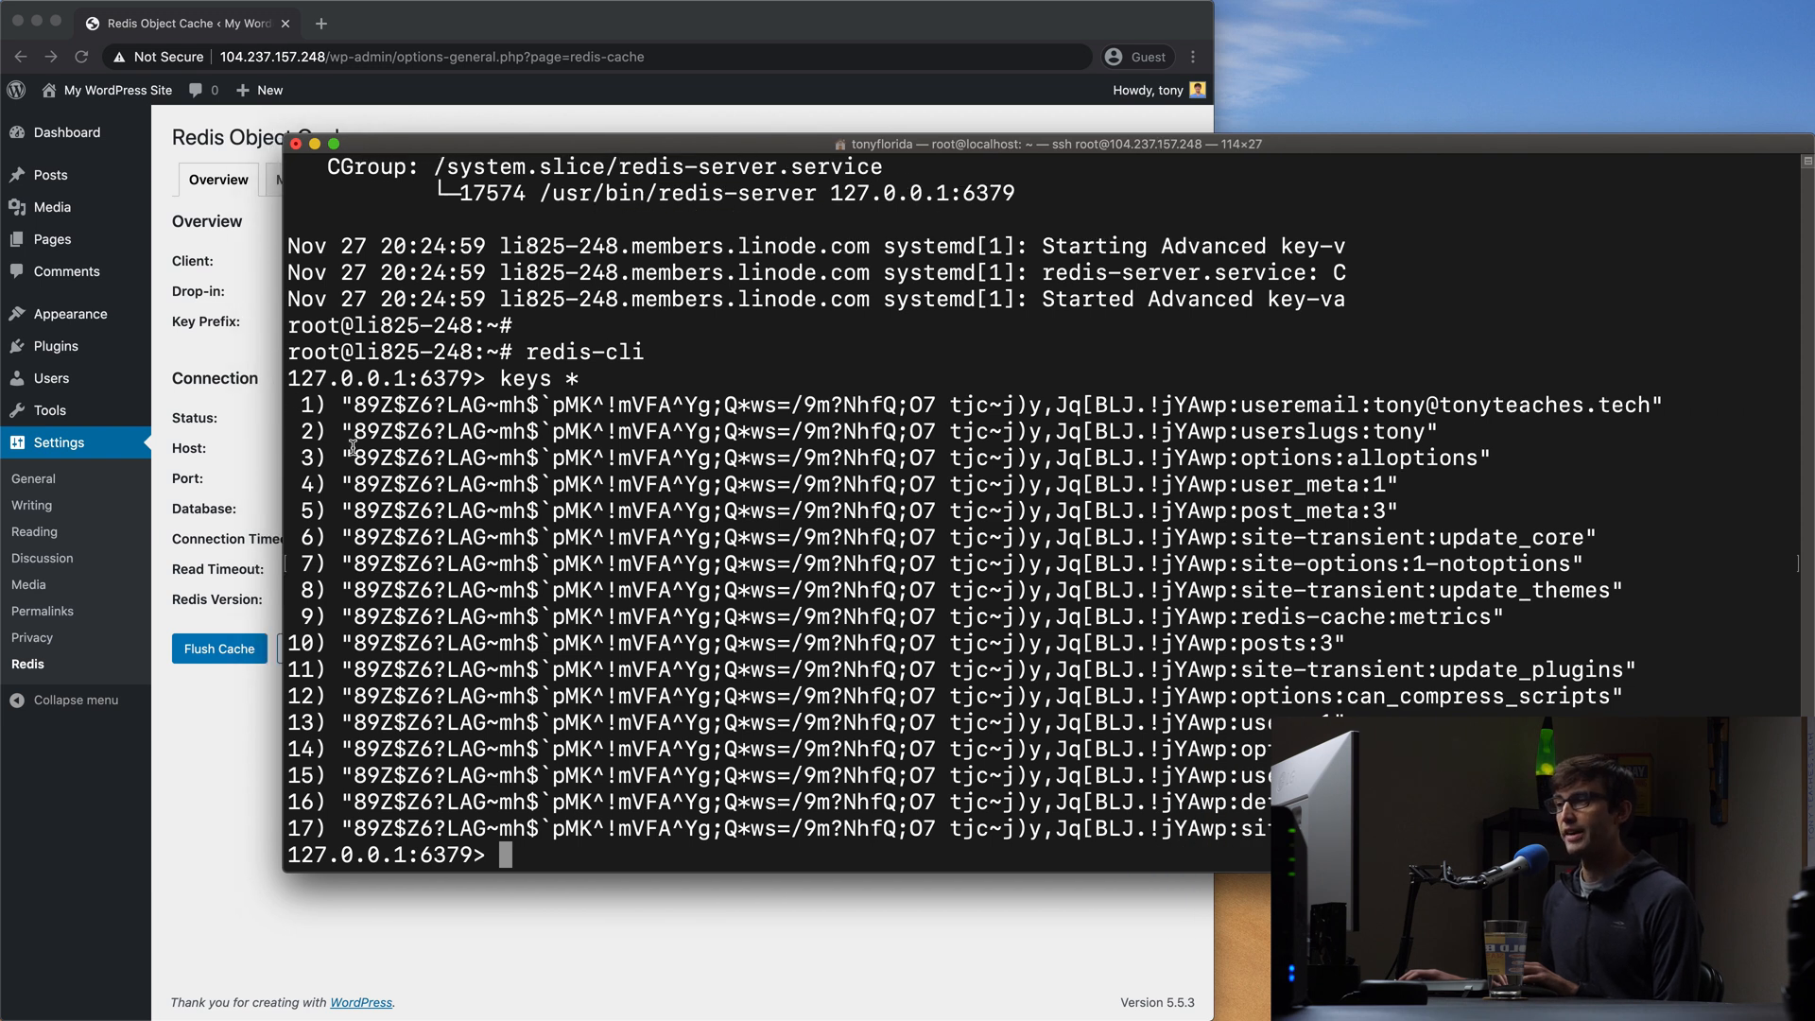
mouse_move(527, 474)
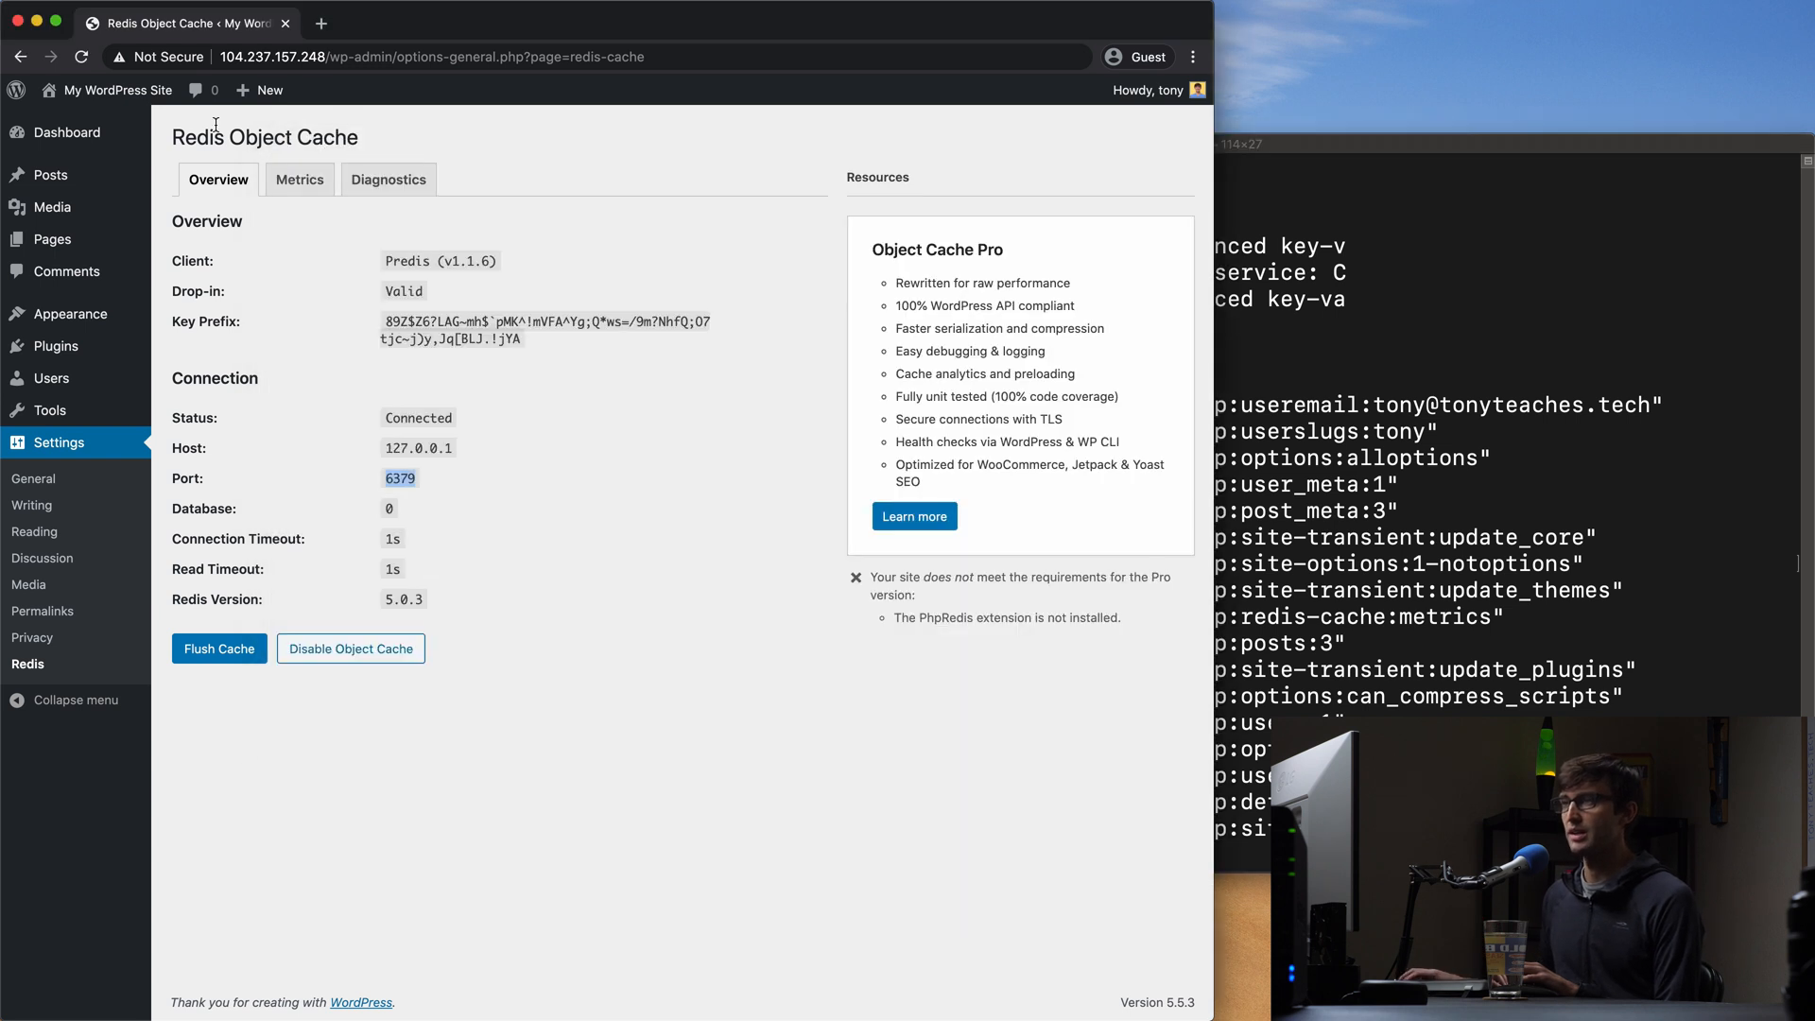
Step: Load the site's front page from the admin bar to generate more cache keys
left_click(111, 89)
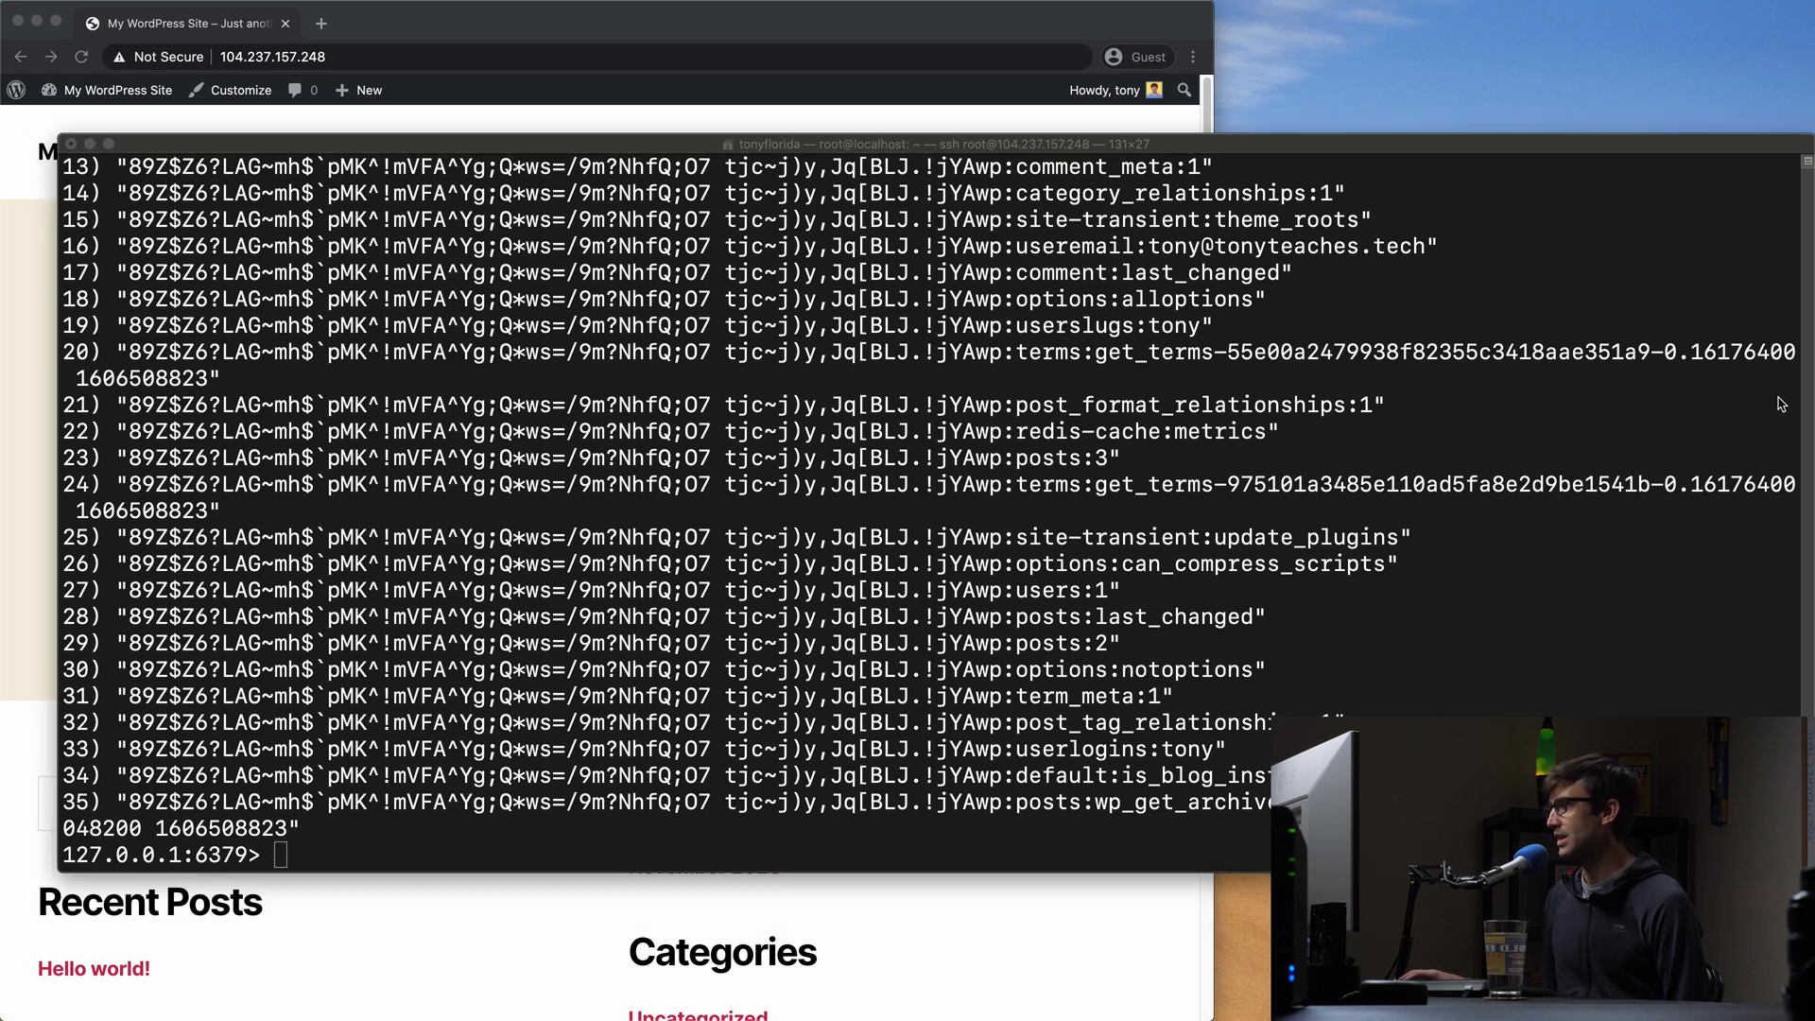
Step: Get the posts:3 key and highlight part of the cached Privacy Policy content
double_click(1065, 457)
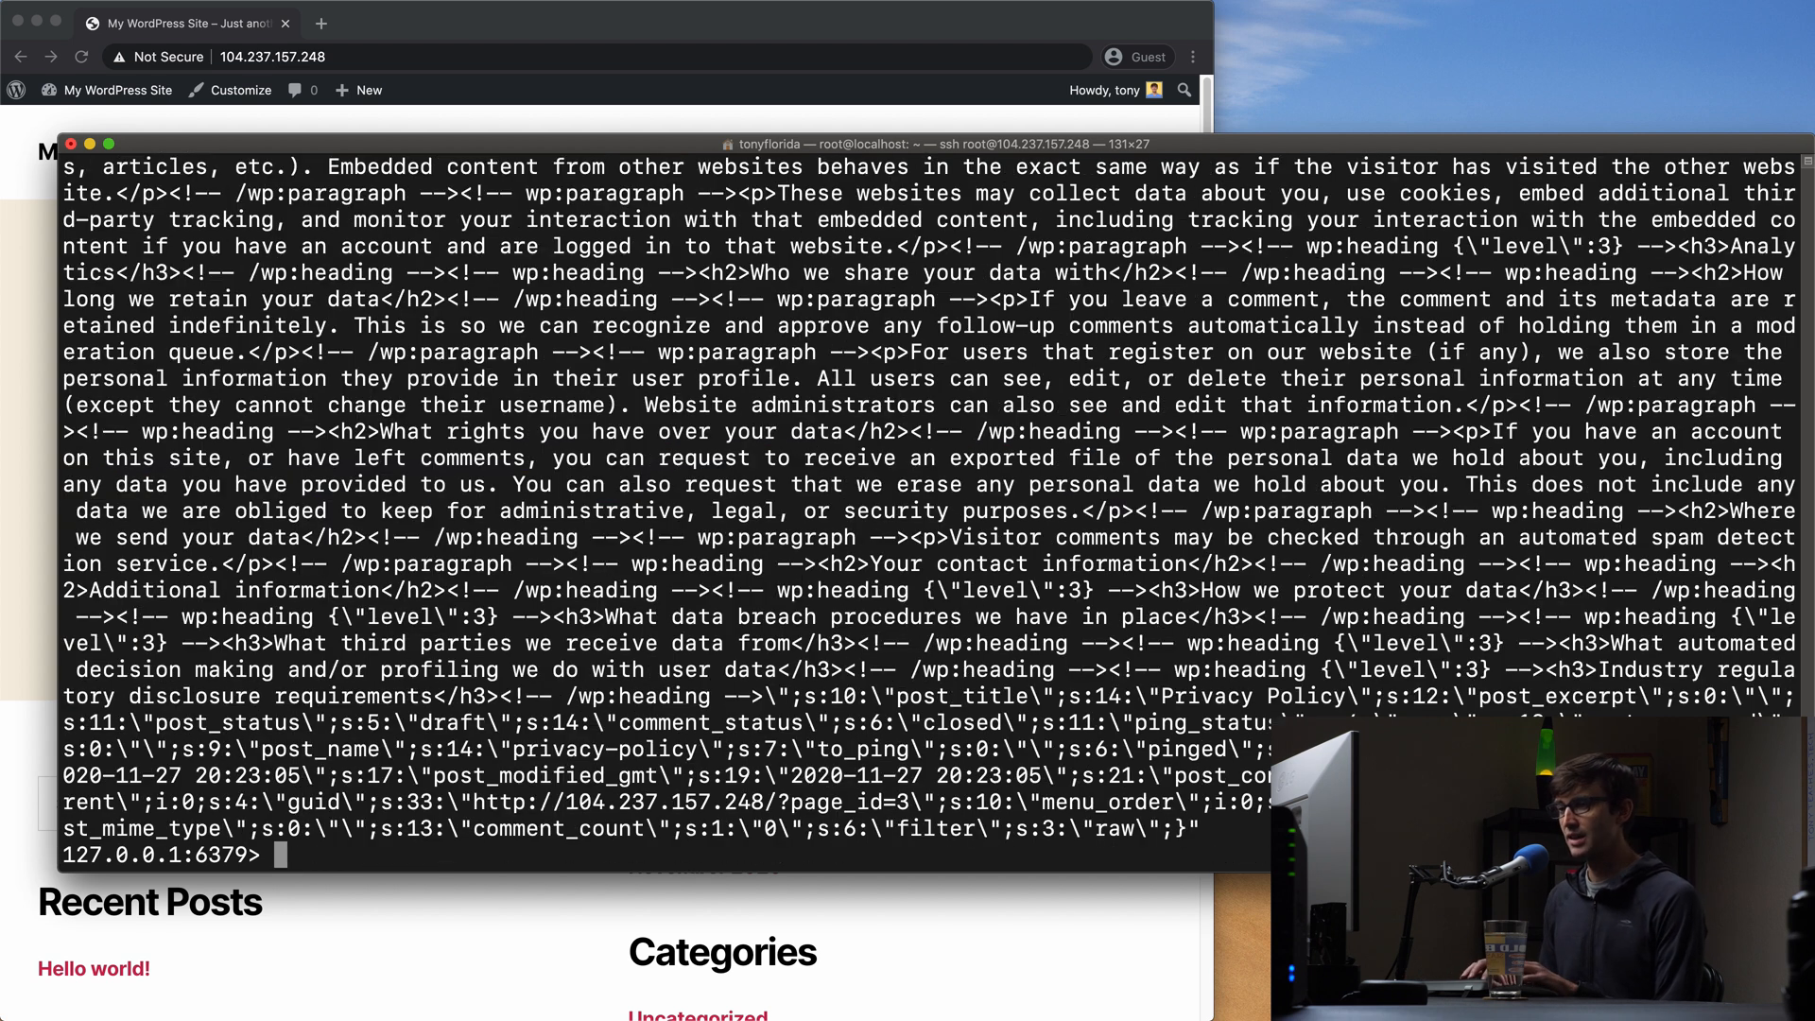
scroll("down", 3)
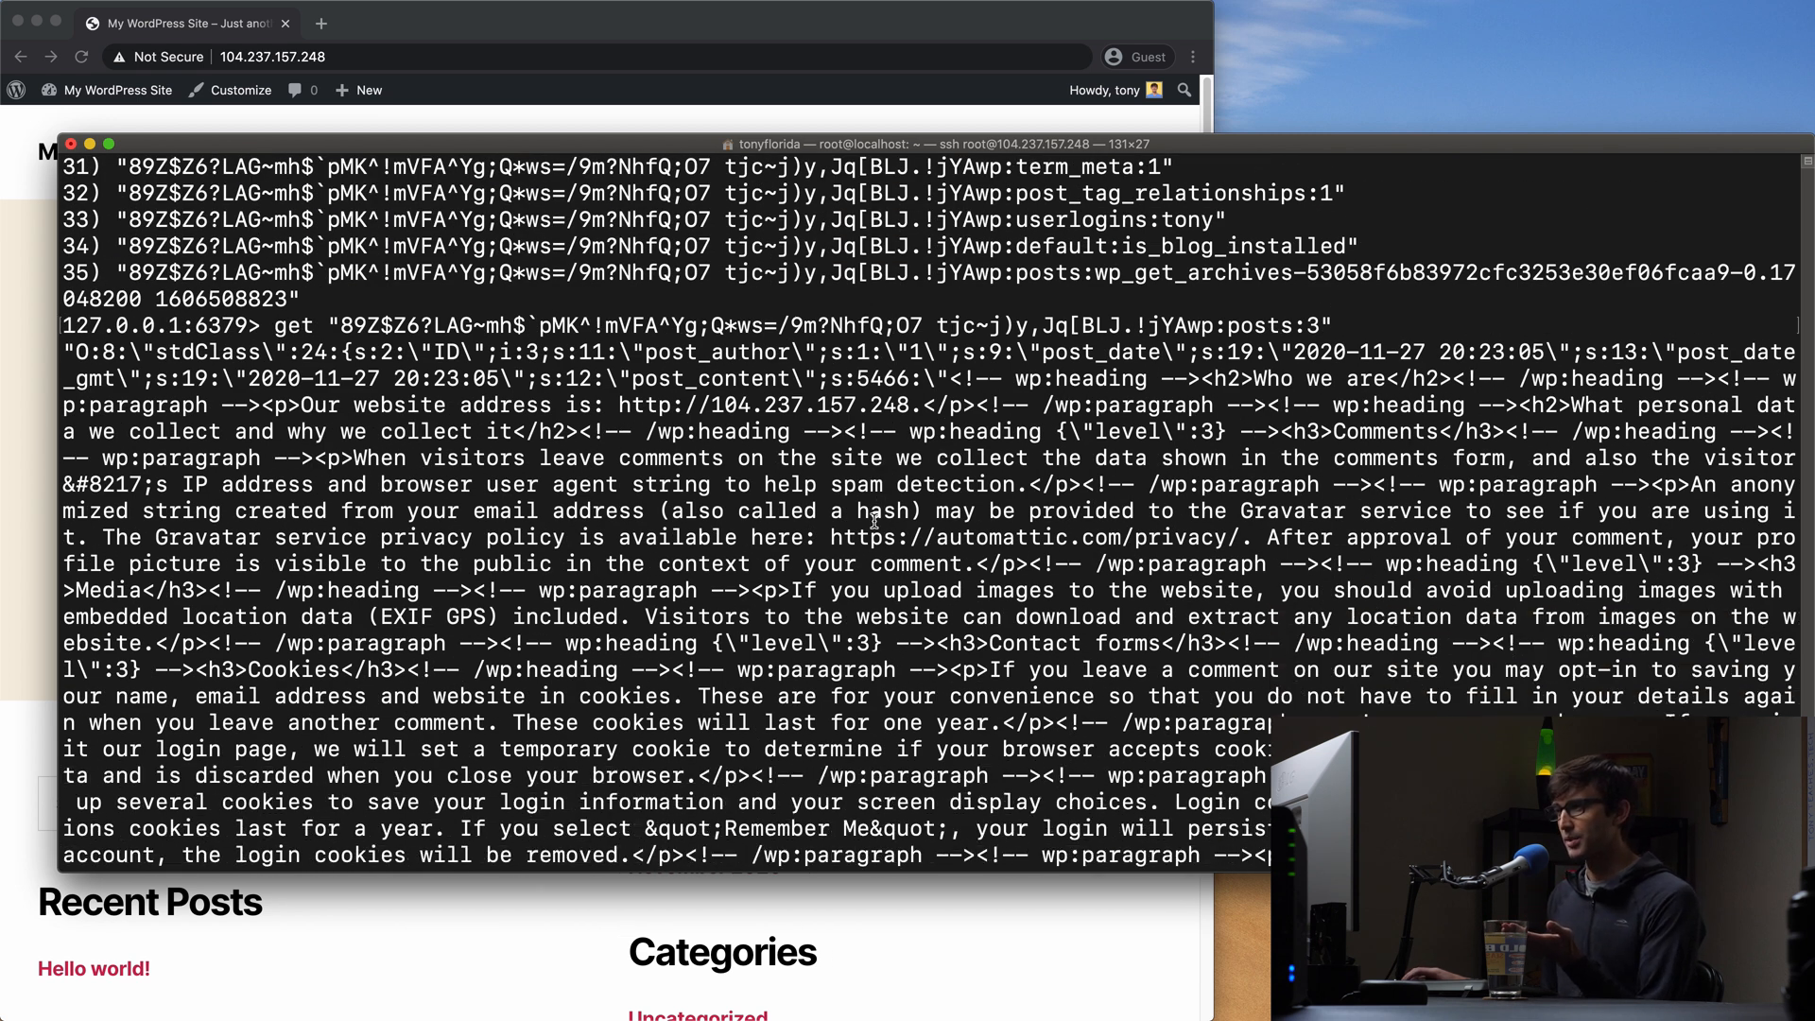
left_click_drag(760, 511, 1336, 510)
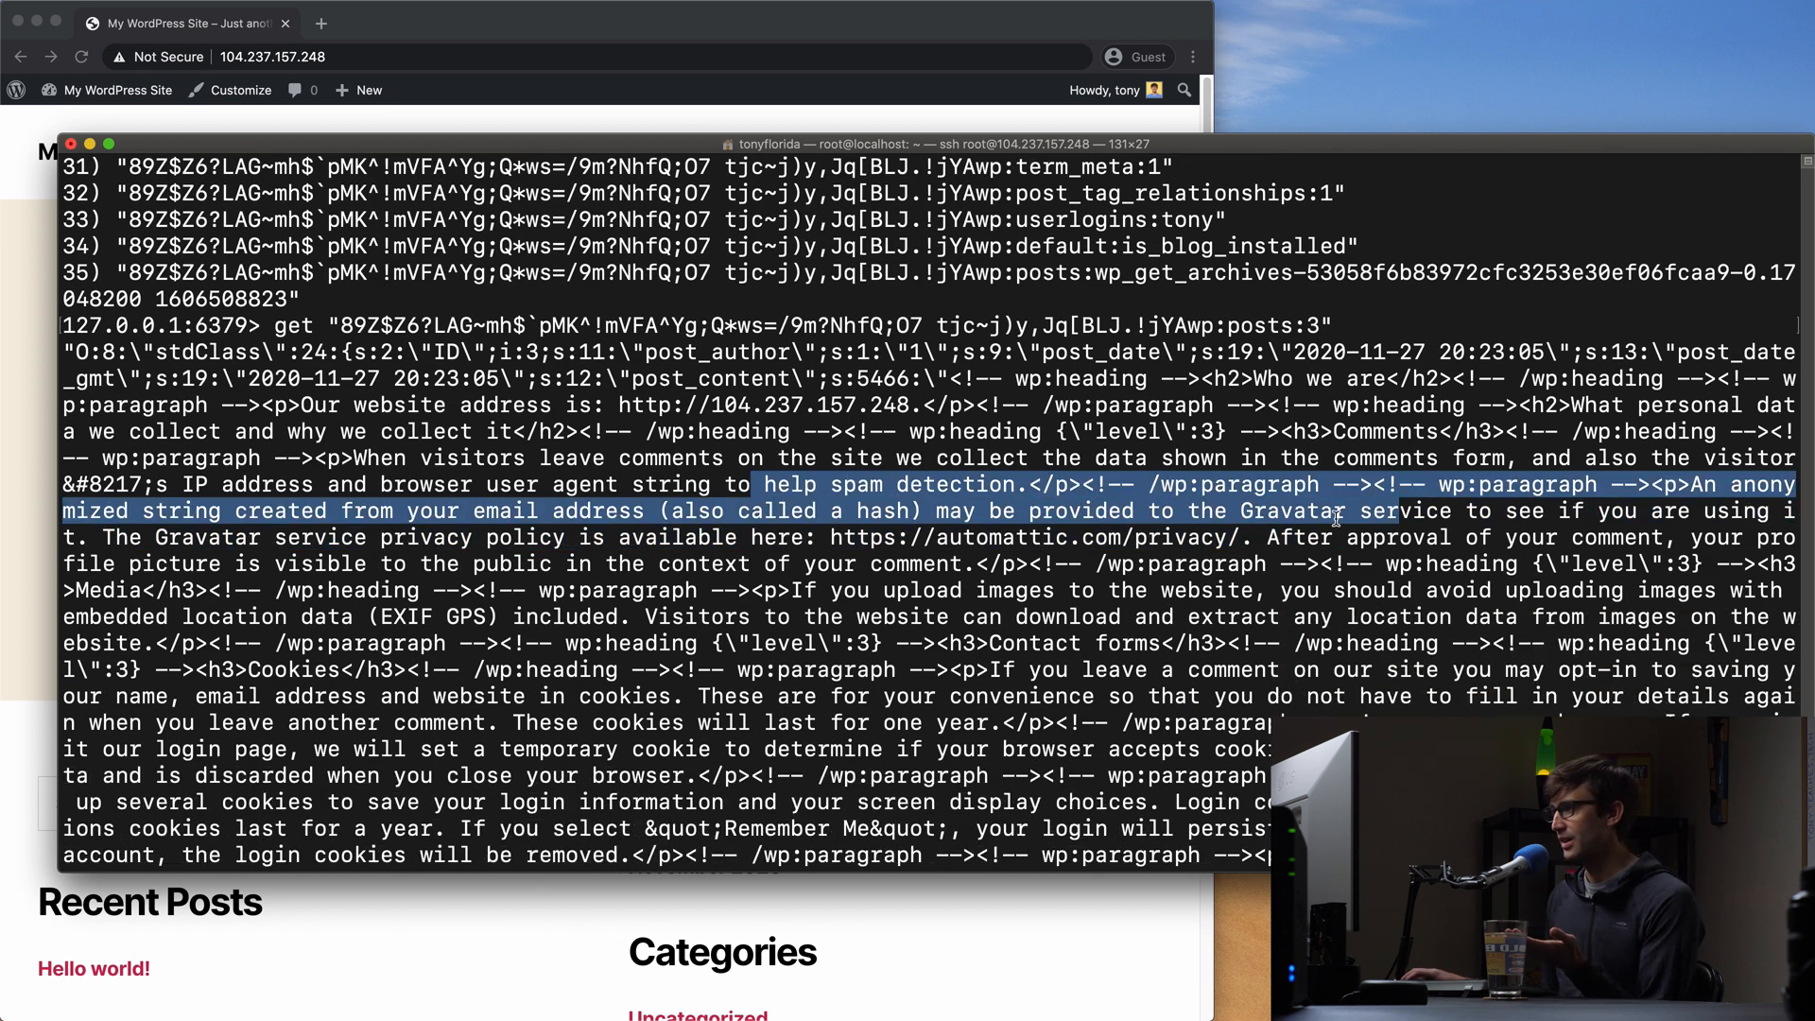